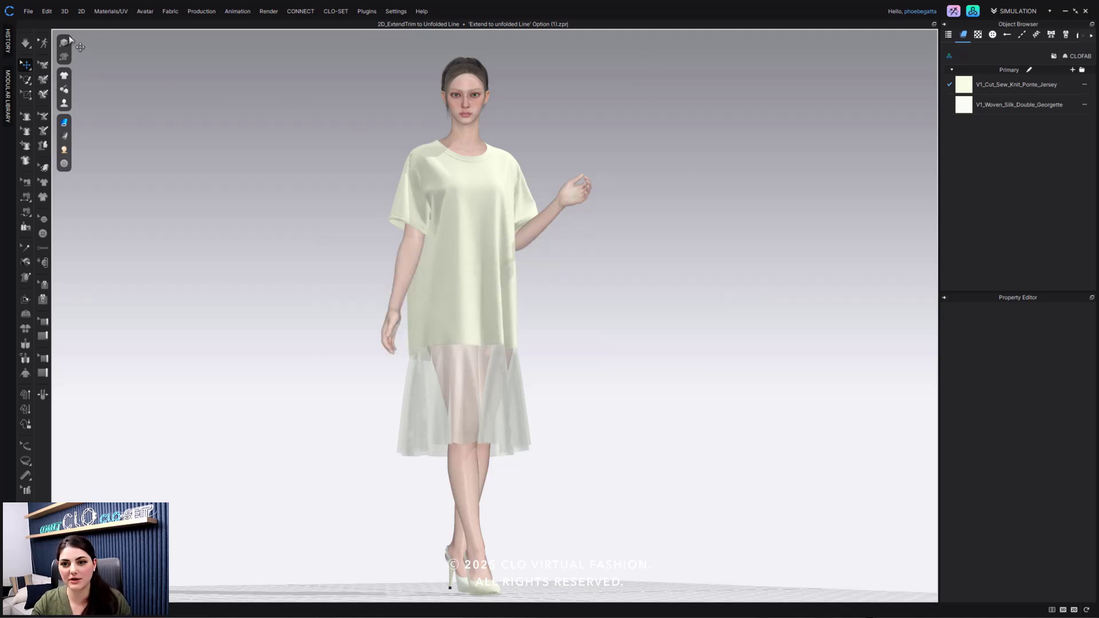
{"action": "mouse_move", "coordinate": [427, 413]}
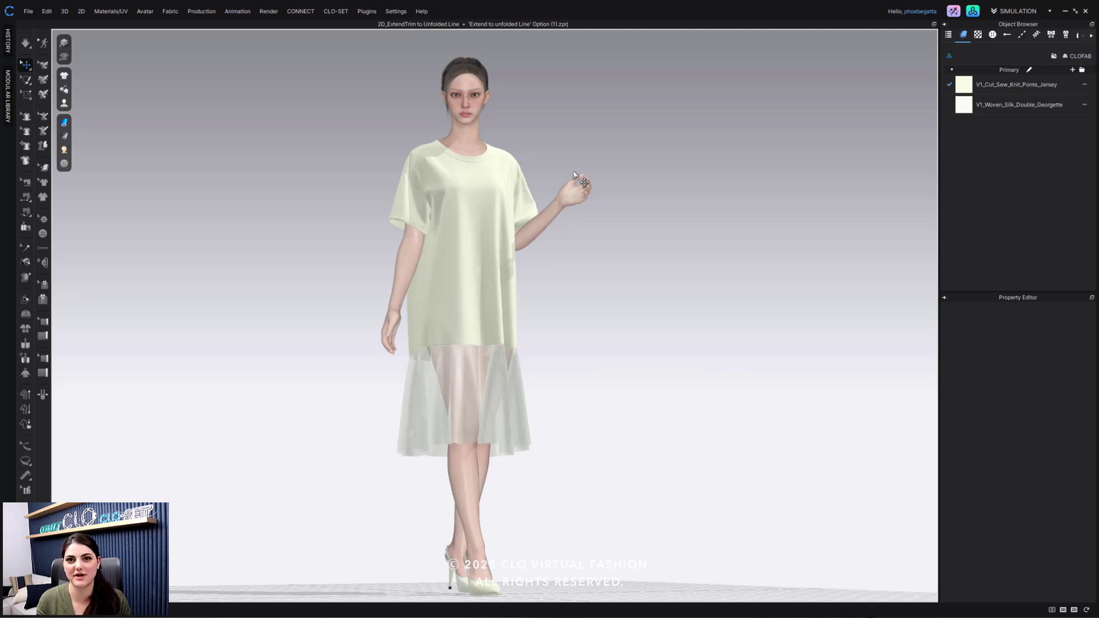
{"action": "mouse_move", "coordinate": [583, 111]}
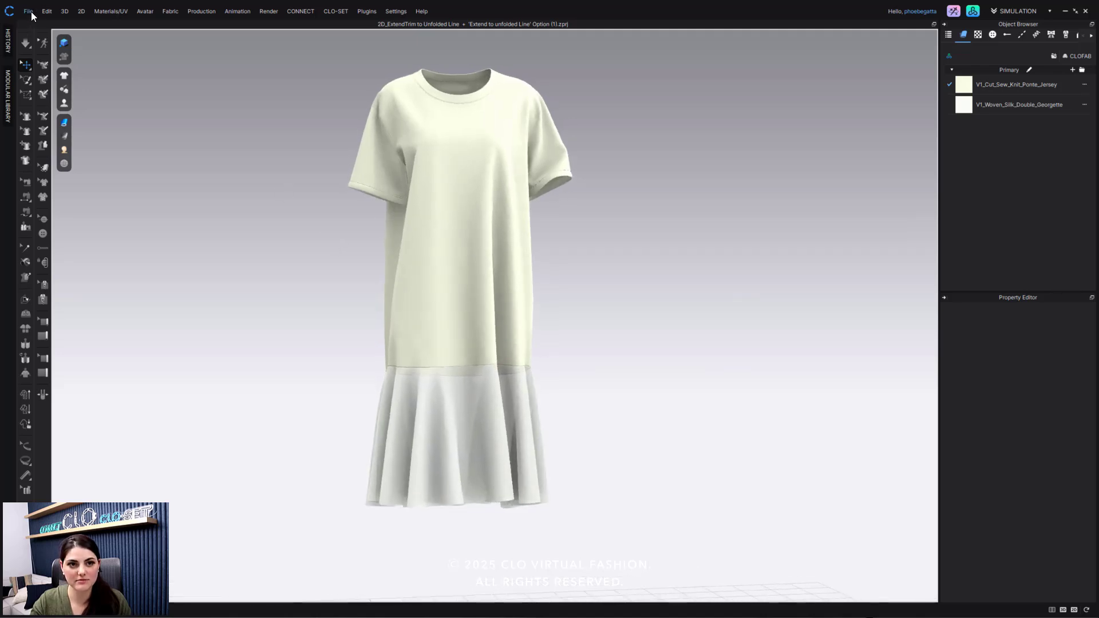
Save the dress as a garment file named Display on the Desktop via File > Save As > Garment
{"action": "left_click", "coordinate": [28, 10]}
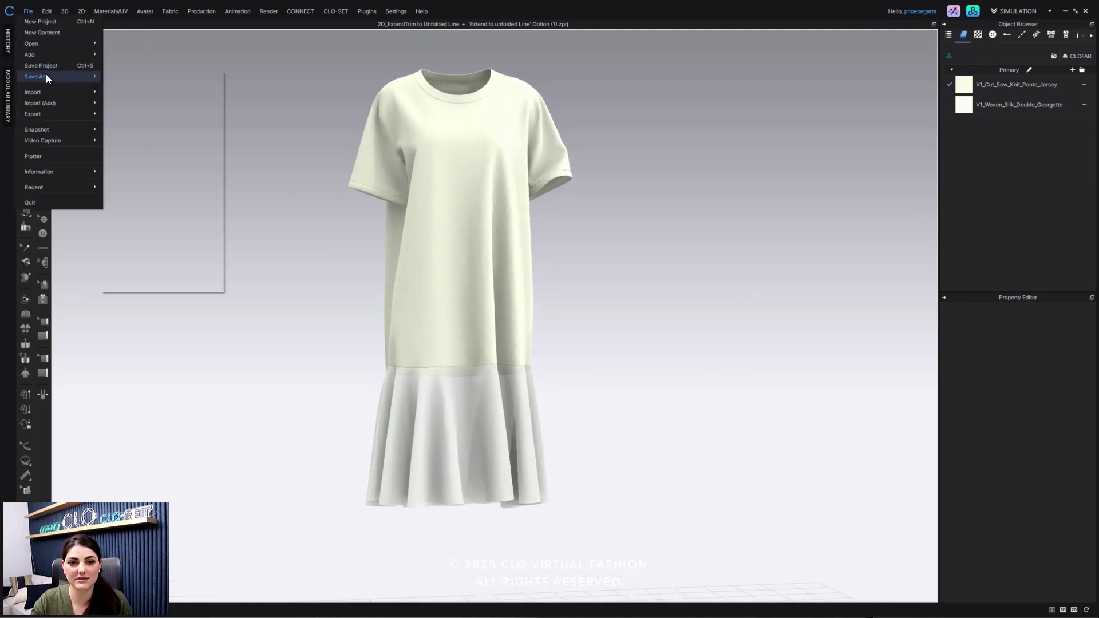
{"action": "left_click", "coordinate": [167, 110]}
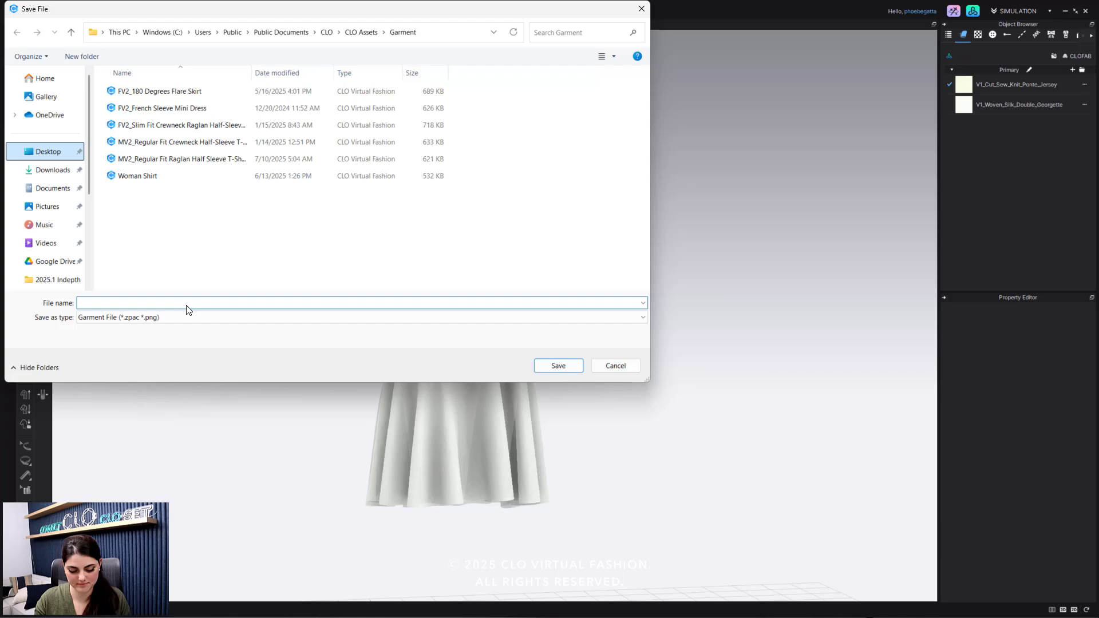
{"action": "type", "text": "Displ"}
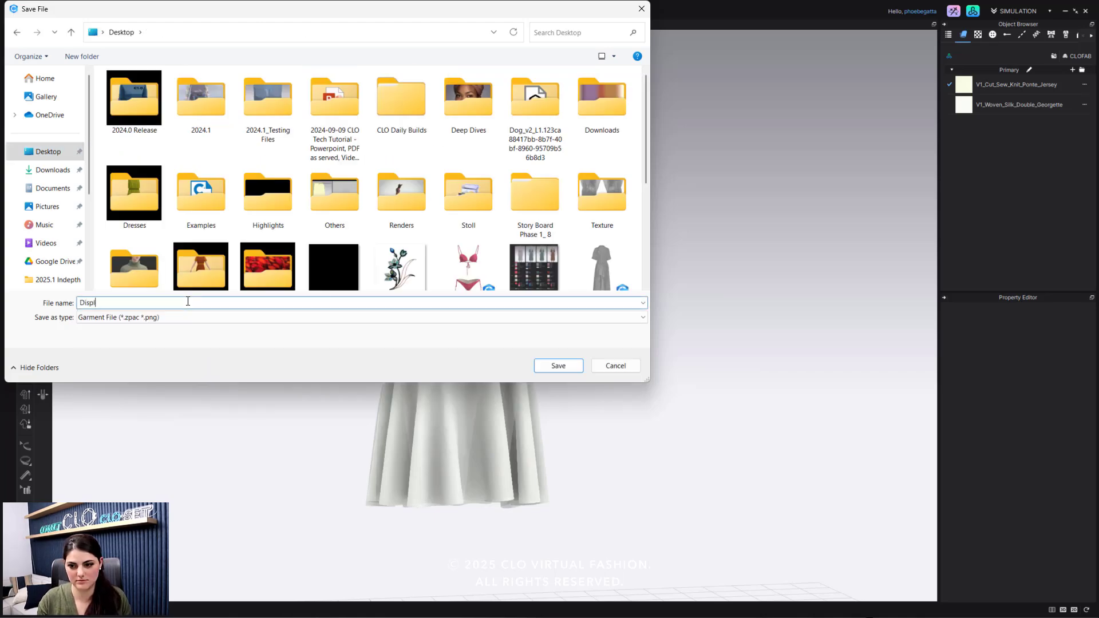
{"action": "left_click", "coordinate": [558, 365]}
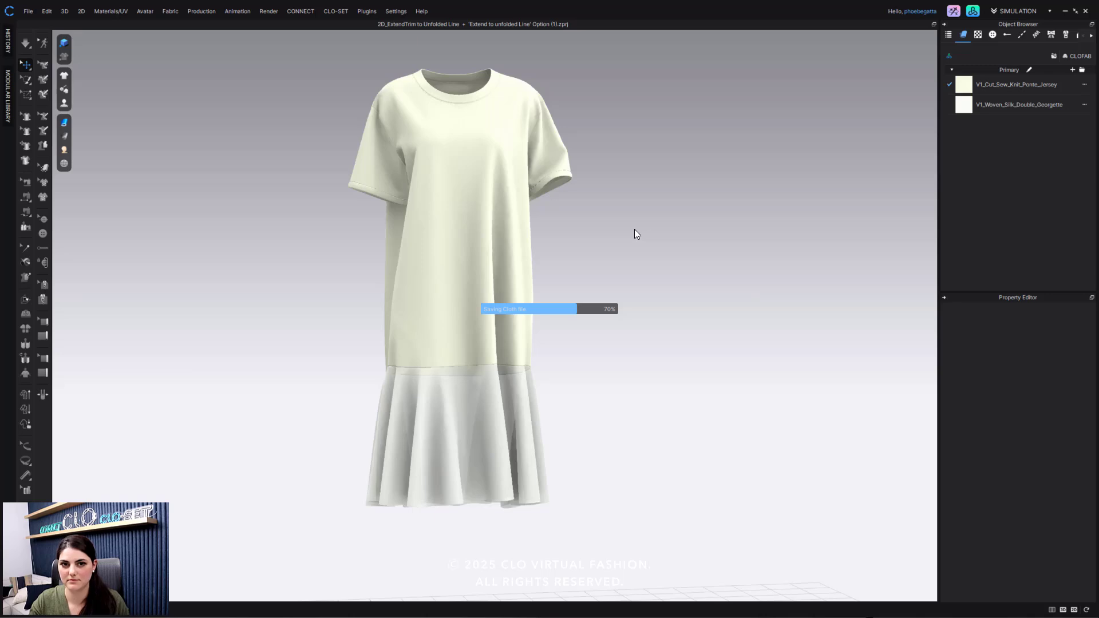
Create a new empty project, then reopen the Display garment from the Desktop into it
{"action": "left_click", "coordinate": [27, 11]}
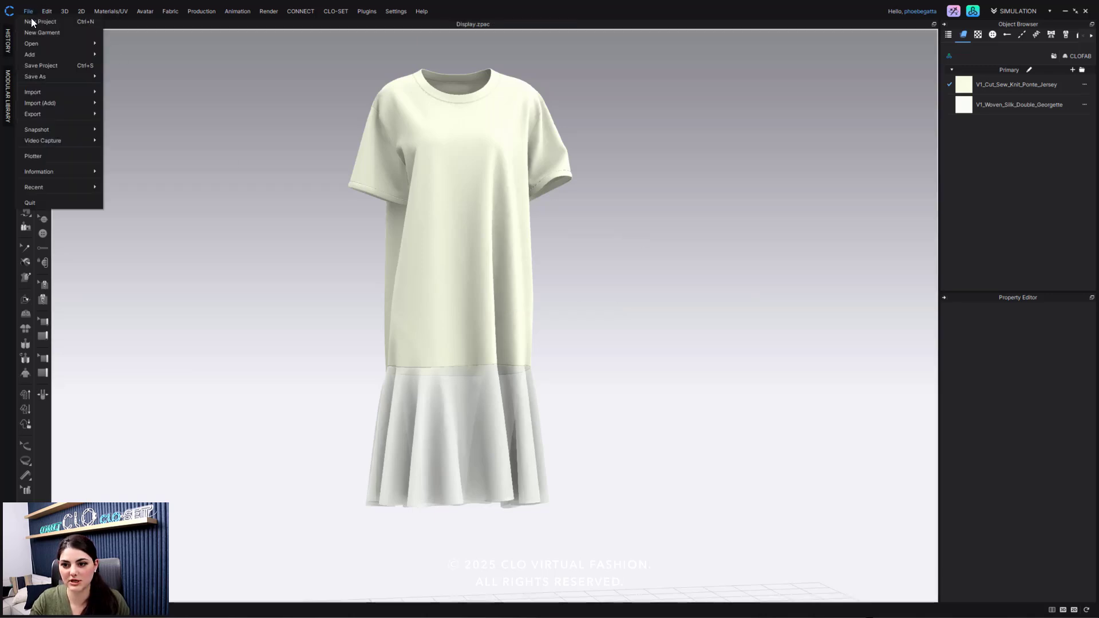
{"action": "left_click", "coordinate": [38, 20]}
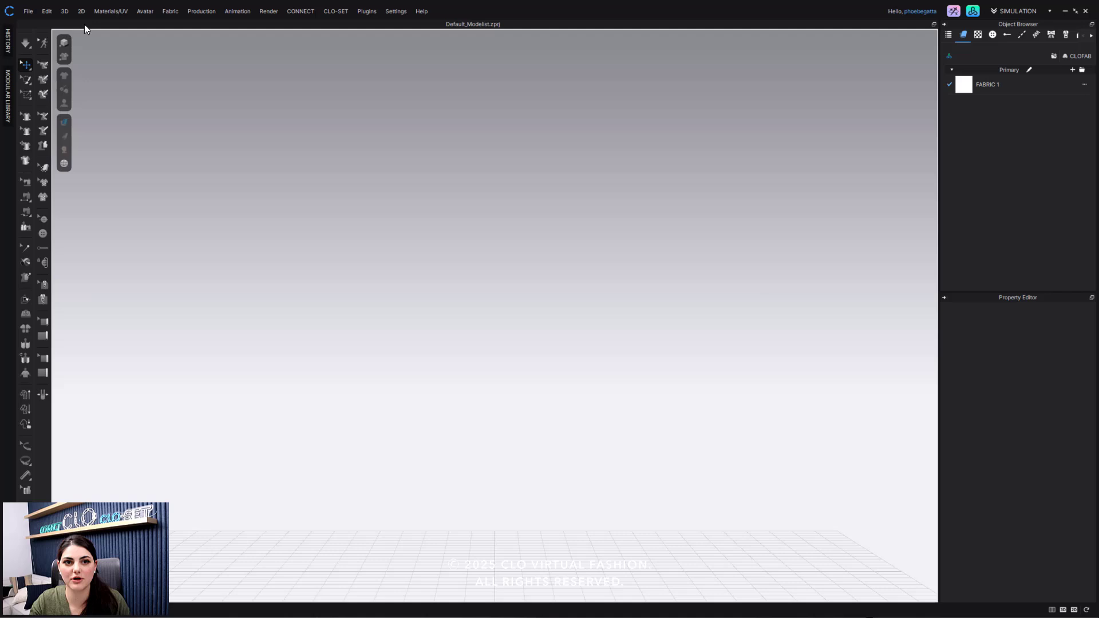
{"action": "left_click", "coordinate": [27, 11]}
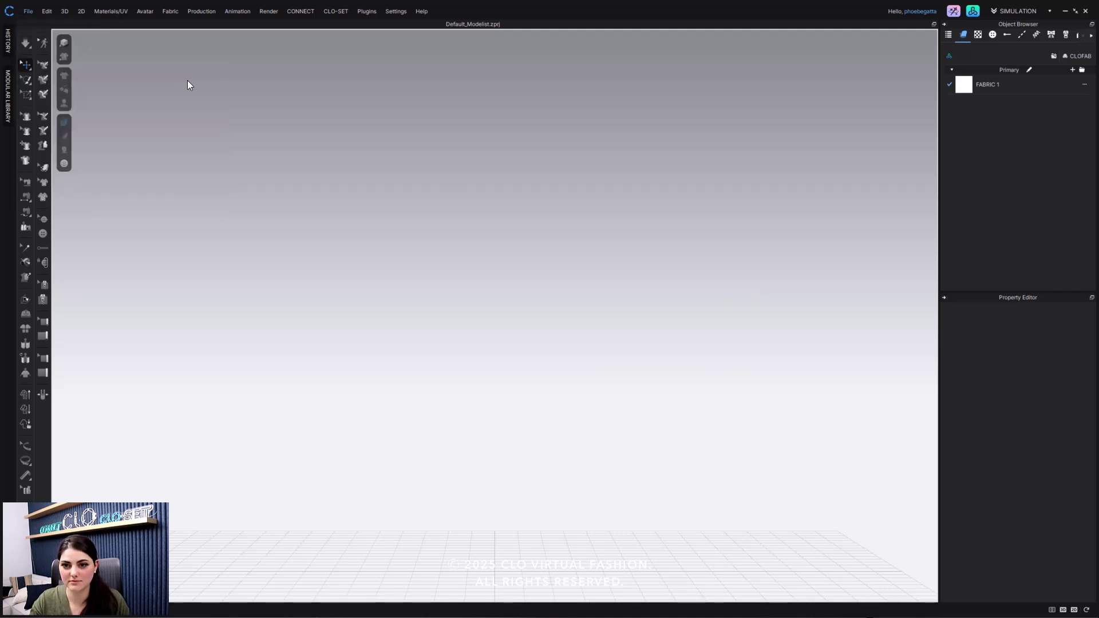
{"action": "left_click", "coordinate": [28, 11]}
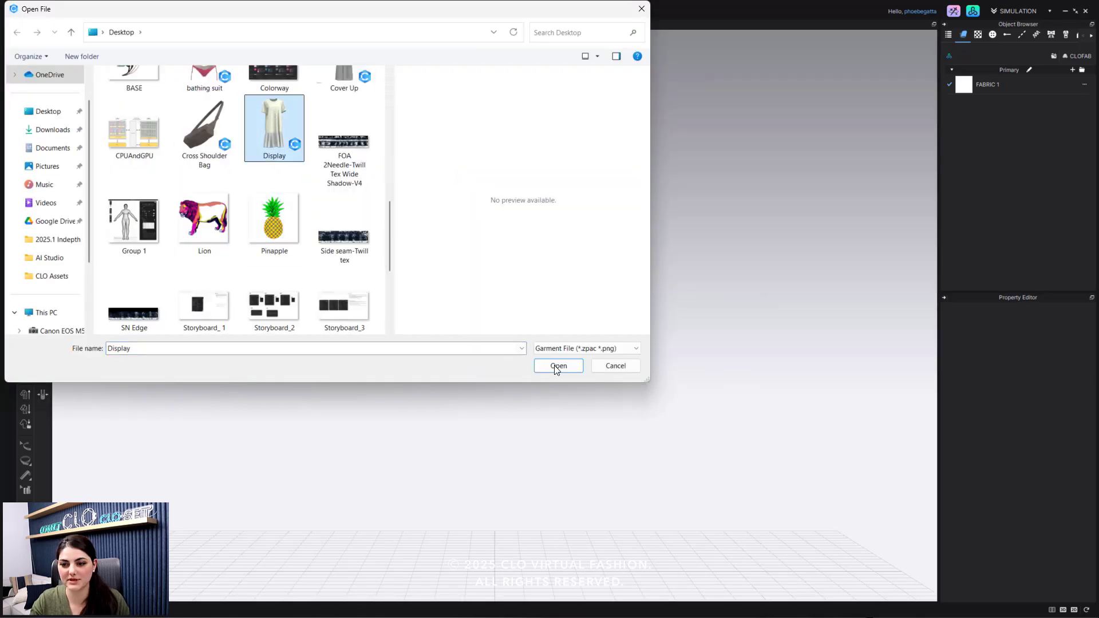
{"action": "left_click", "coordinate": [558, 365]}
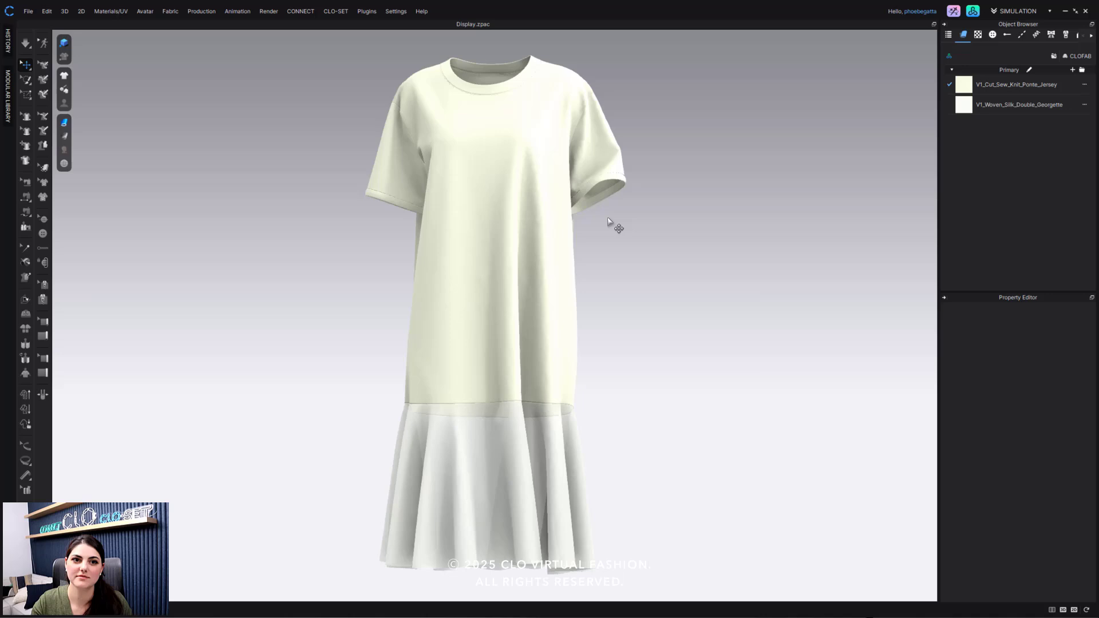
{"action": "mouse_move", "coordinate": [160, 151]}
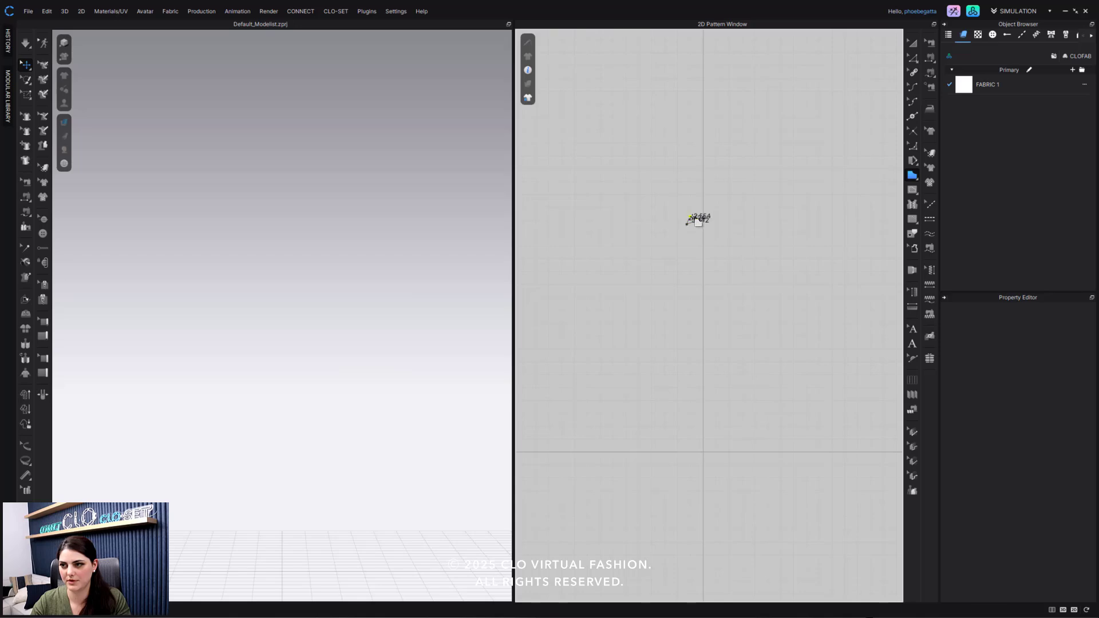
{"action": "mouse_move", "coordinate": [863, 115]}
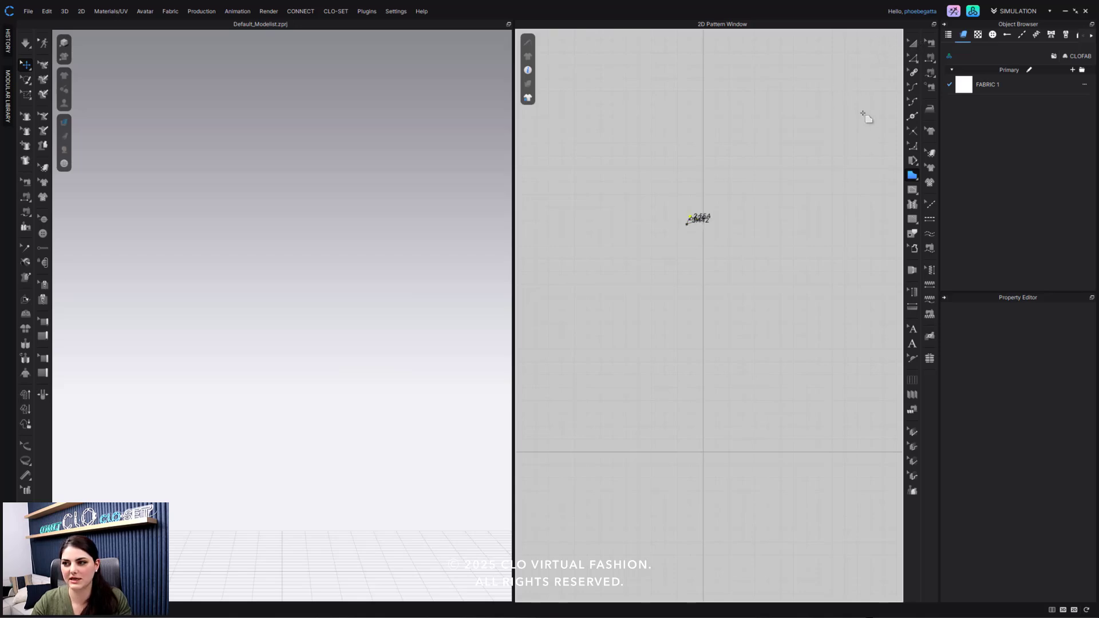
Show the 3D view and 2D pattern window side by side in the empty project
{"action": "left_click", "coordinate": [690, 221]}
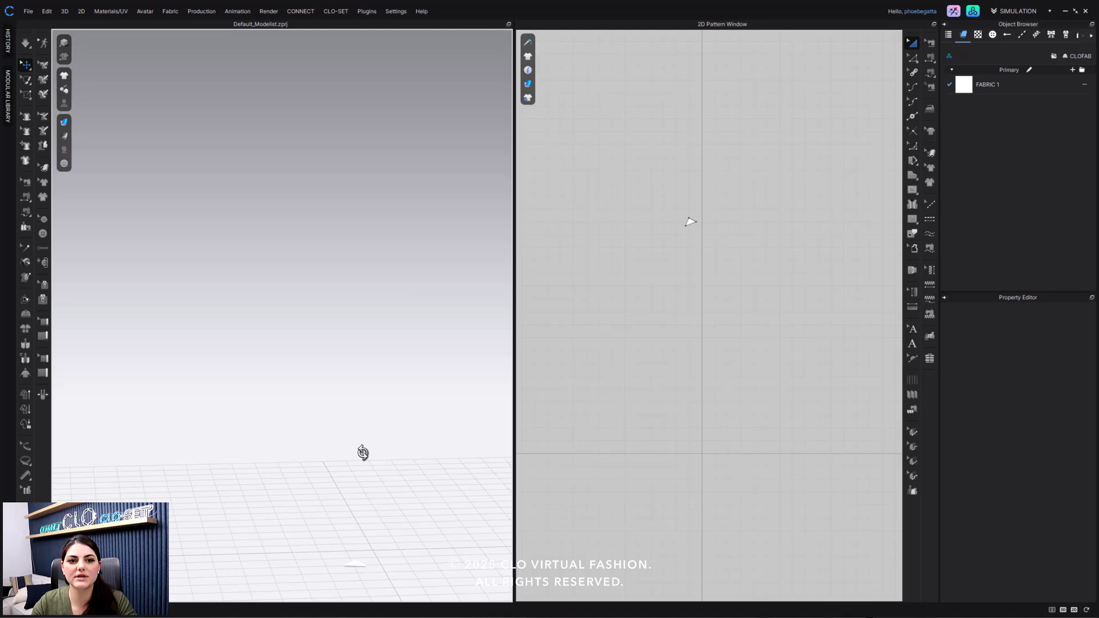
Toggle a garment display option from the toolbar menu and bring up the asset Library
{"action": "left_click", "coordinate": [63, 121]}
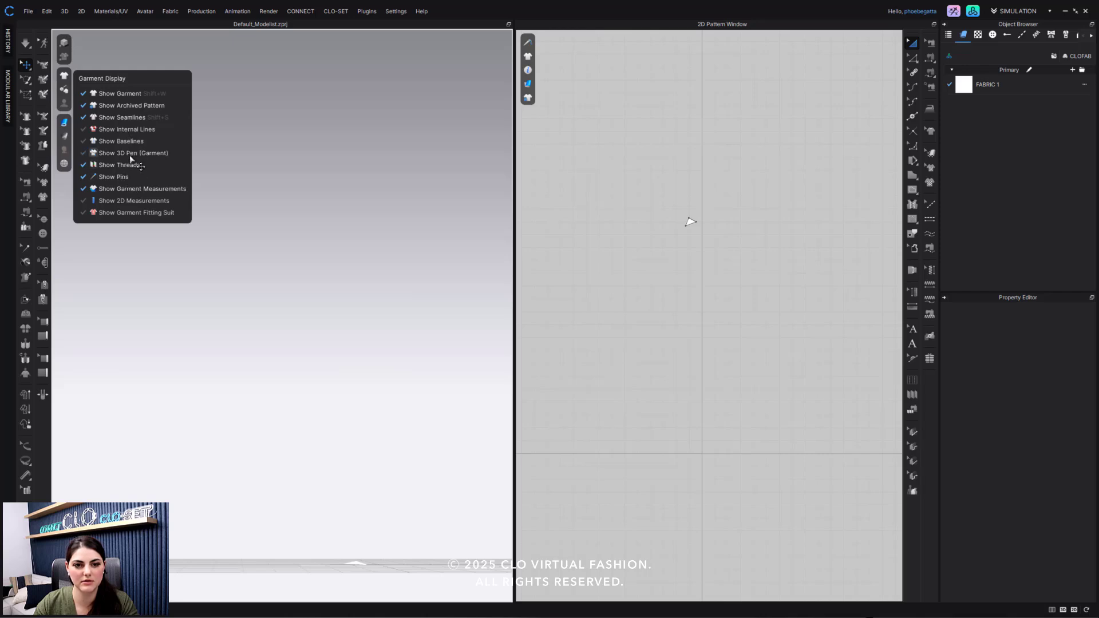
{"action": "left_click", "coordinate": [64, 44]}
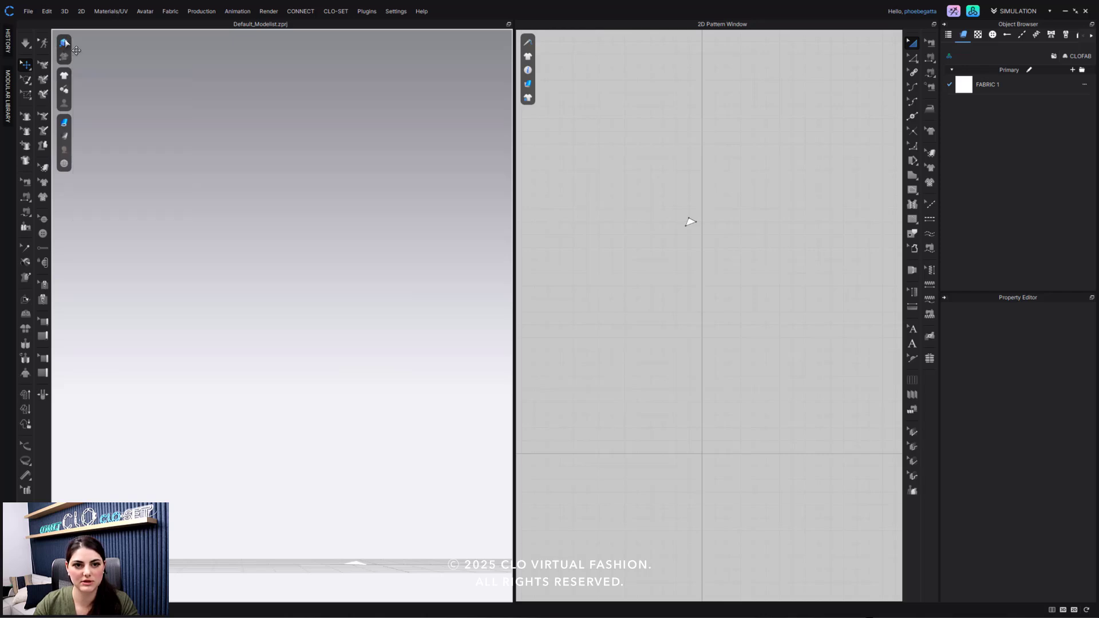
{"action": "left_click", "coordinate": [63, 42]}
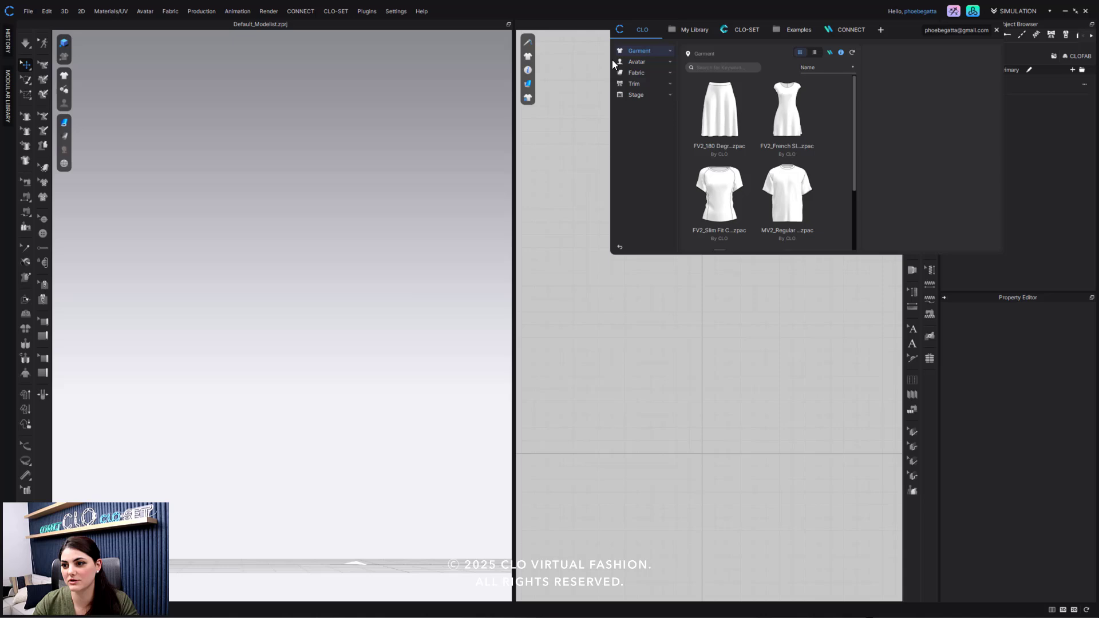
Load FV2.1_Mannequin.avt without saving, apply a US_ASTM_Missy size to it, and close the library
{"action": "left_click", "coordinate": [636, 62]}
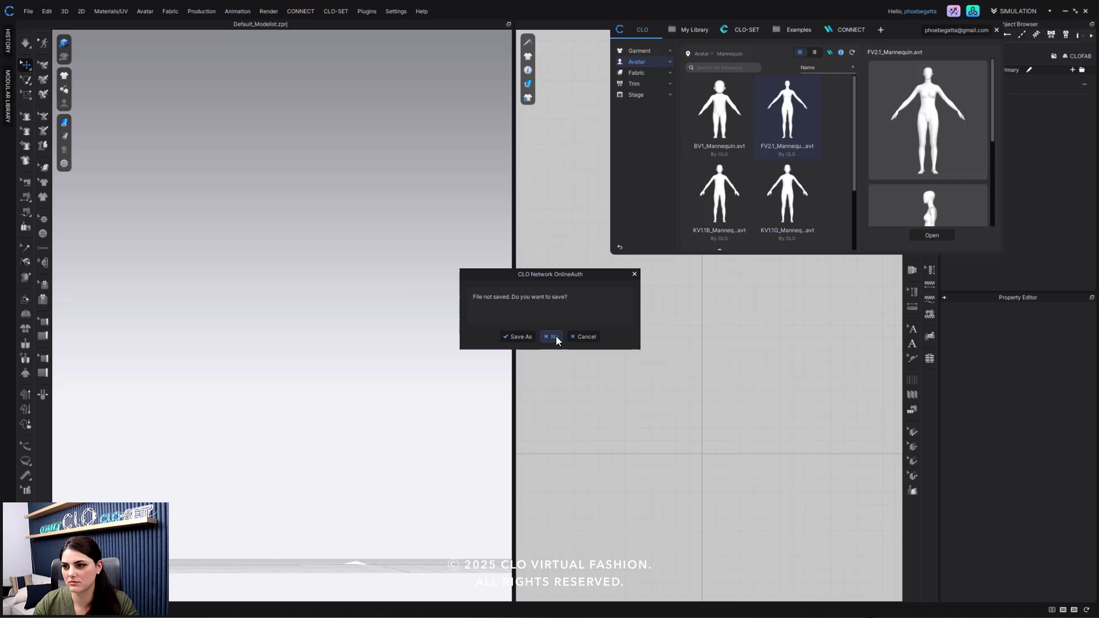
{"action": "left_click", "coordinate": [550, 336]}
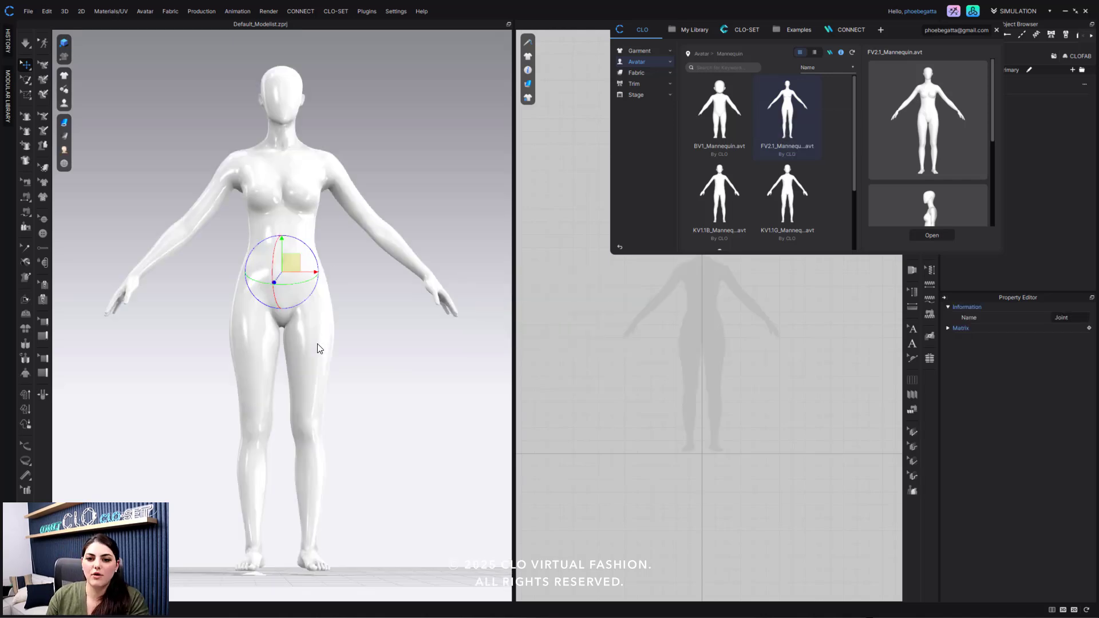
{"action": "mouse_move", "coordinate": [347, 179]}
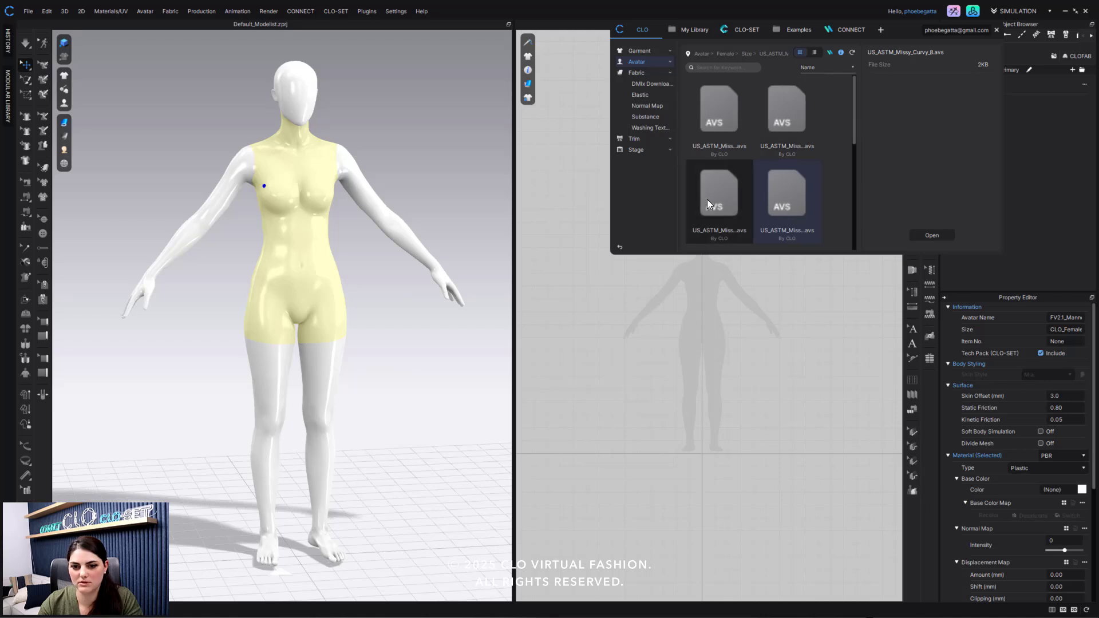
{"action": "left_click_drag", "start_coordinate": [718, 192], "coordinate": [316, 274]}
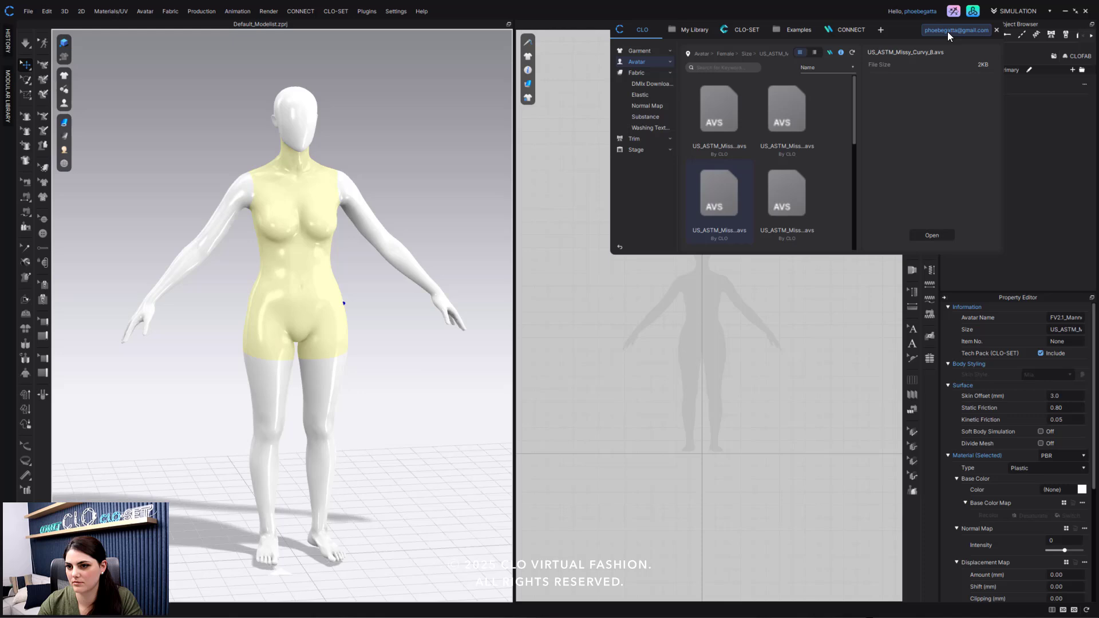
{"action": "left_click", "coordinate": [998, 30]}
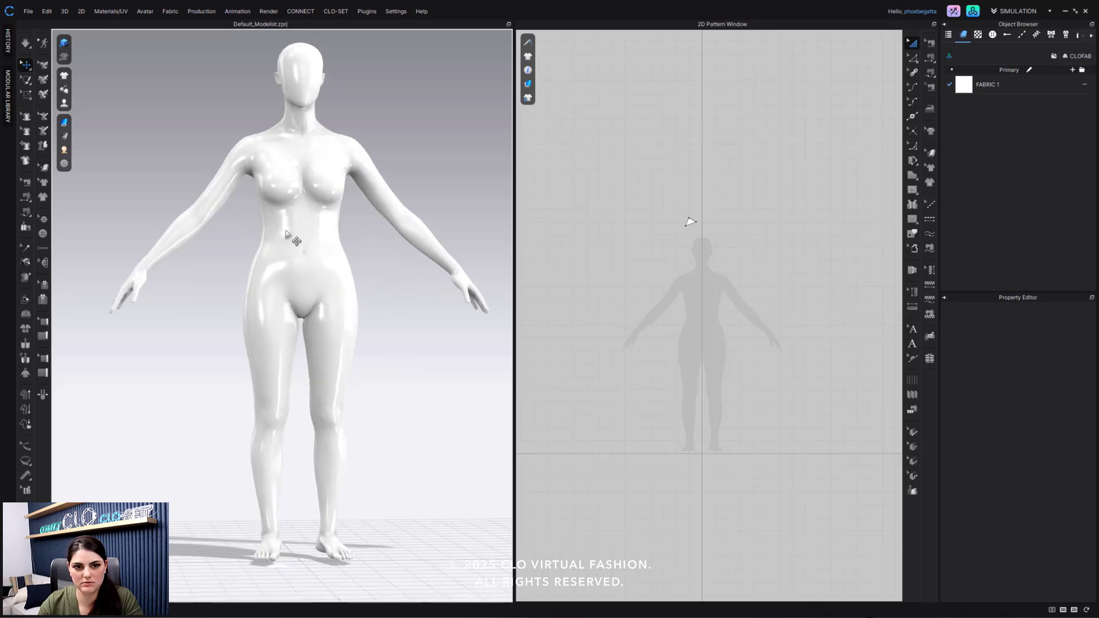
Give the avatar a matte display look and bring up the project Save dialog
{"action": "left_click", "coordinate": [63, 138]}
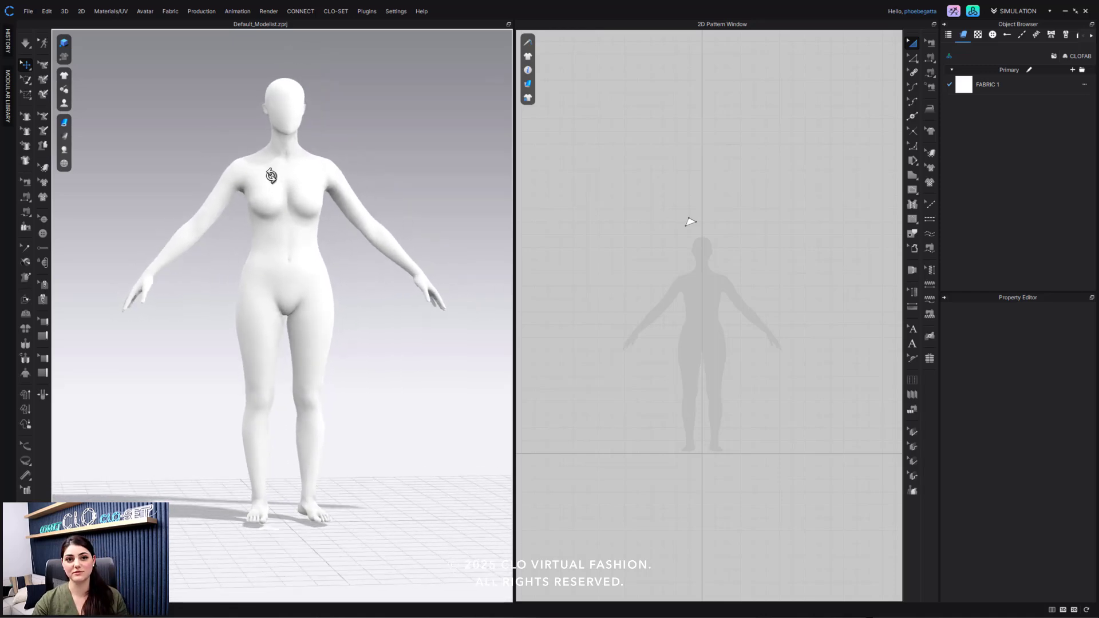
{"action": "left_click", "coordinate": [28, 11]}
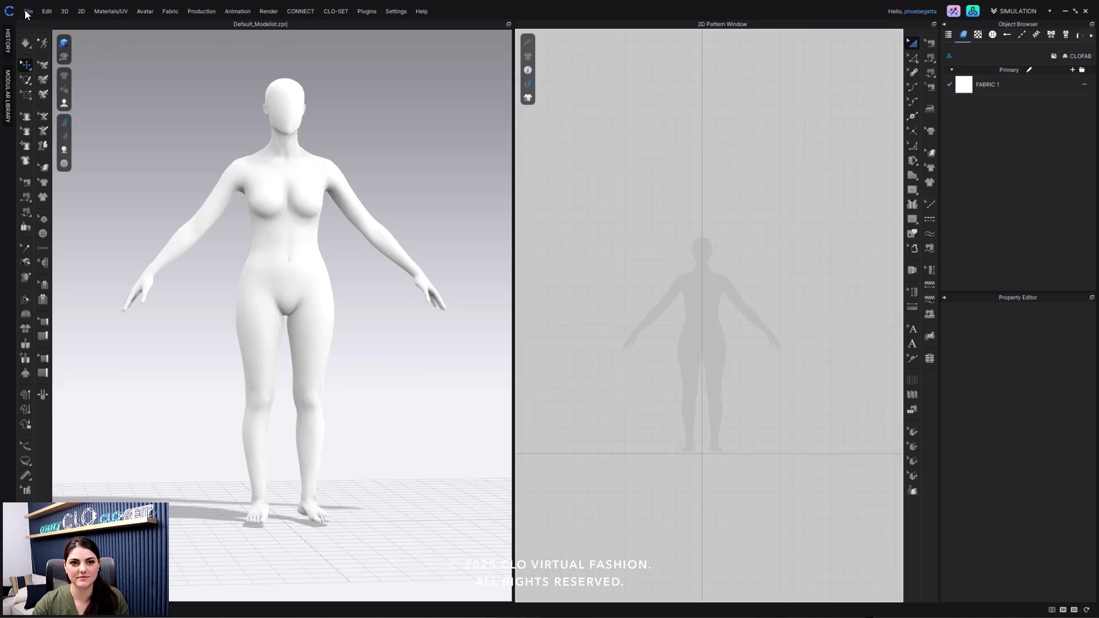
{"action": "left_click", "coordinate": [27, 12]}
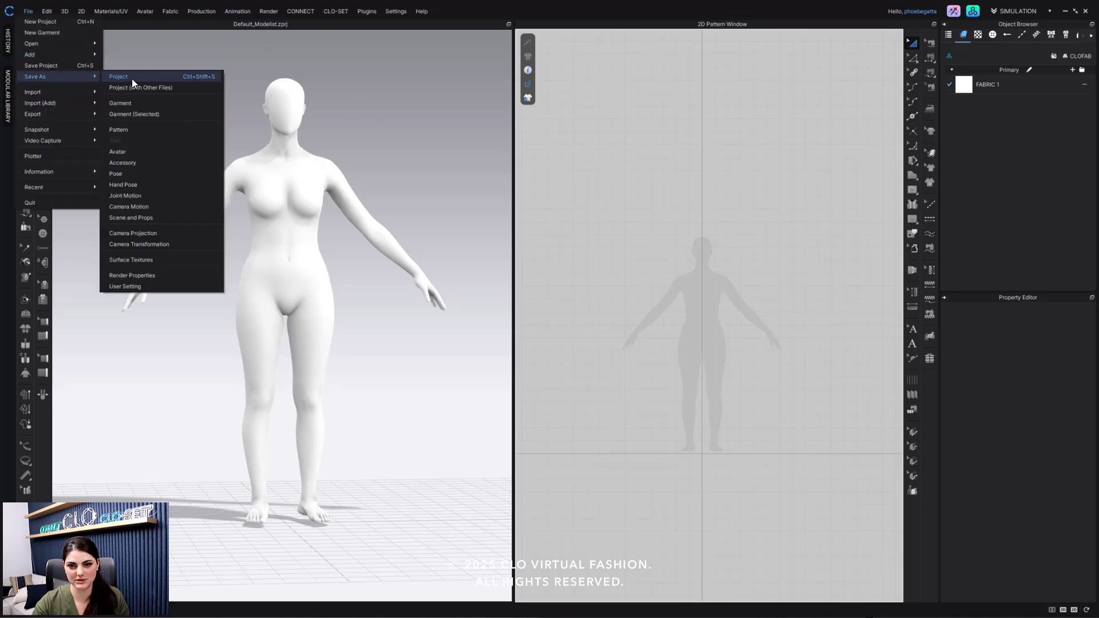
Save the project to the Desktop as 'Default Display'
{"action": "left_click", "coordinate": [118, 77]}
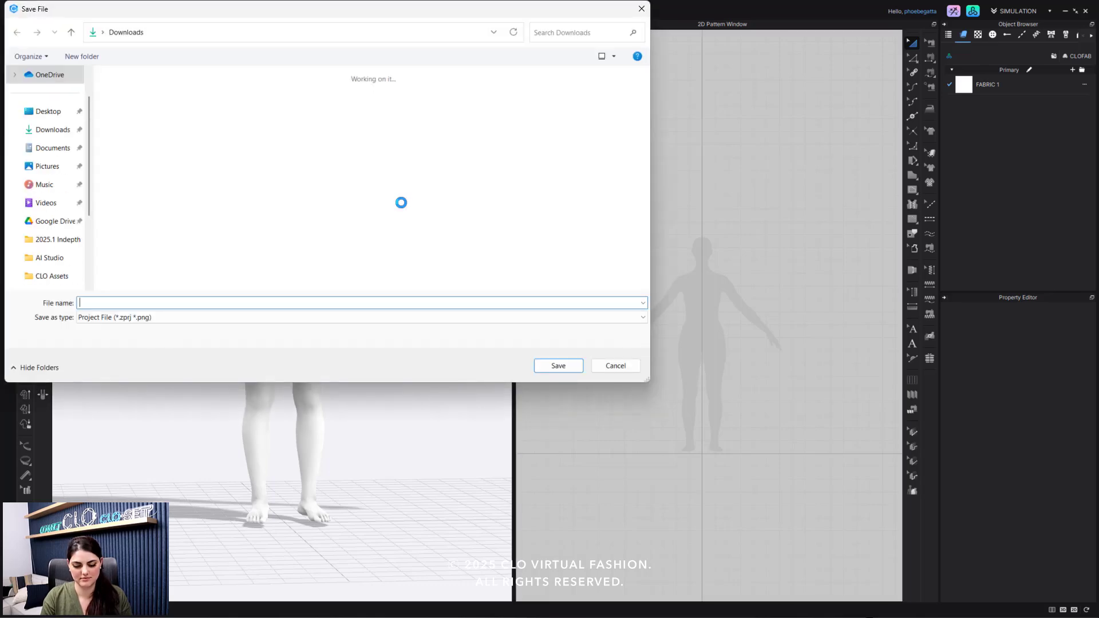
{"action": "type", "text": "Defaul"}
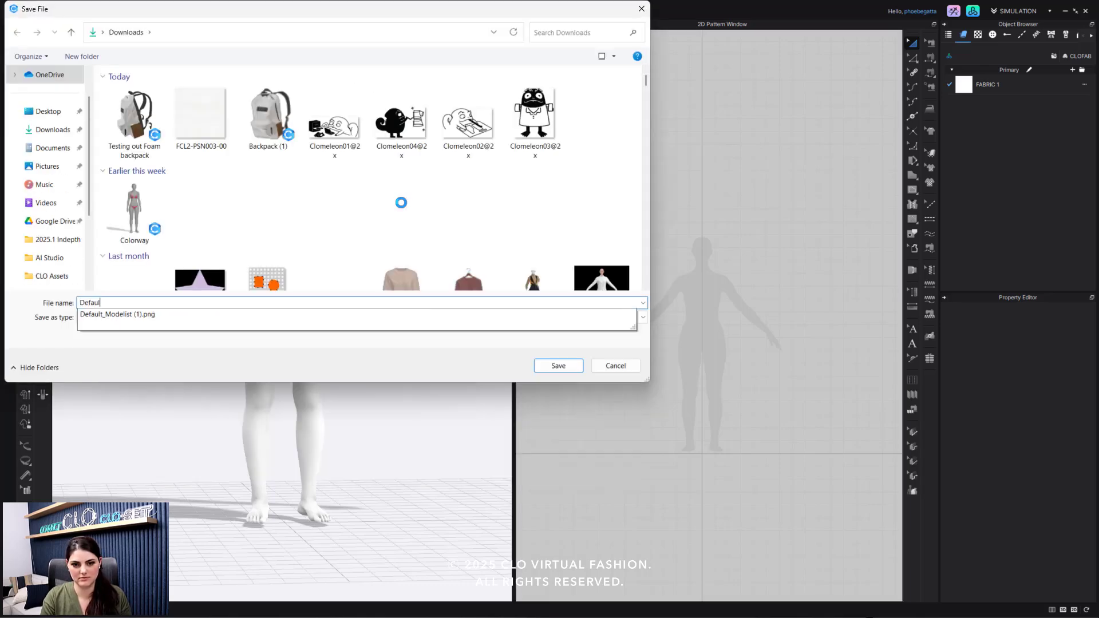
{"action": "type", "text": "Default Display"}
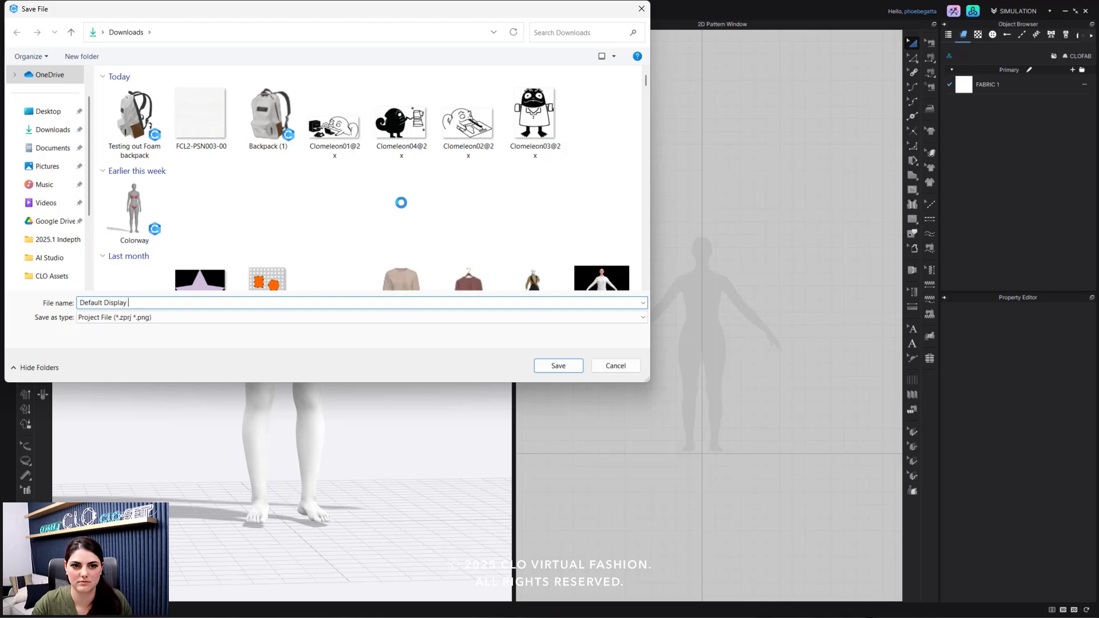
{"action": "left_click", "coordinate": [47, 112]}
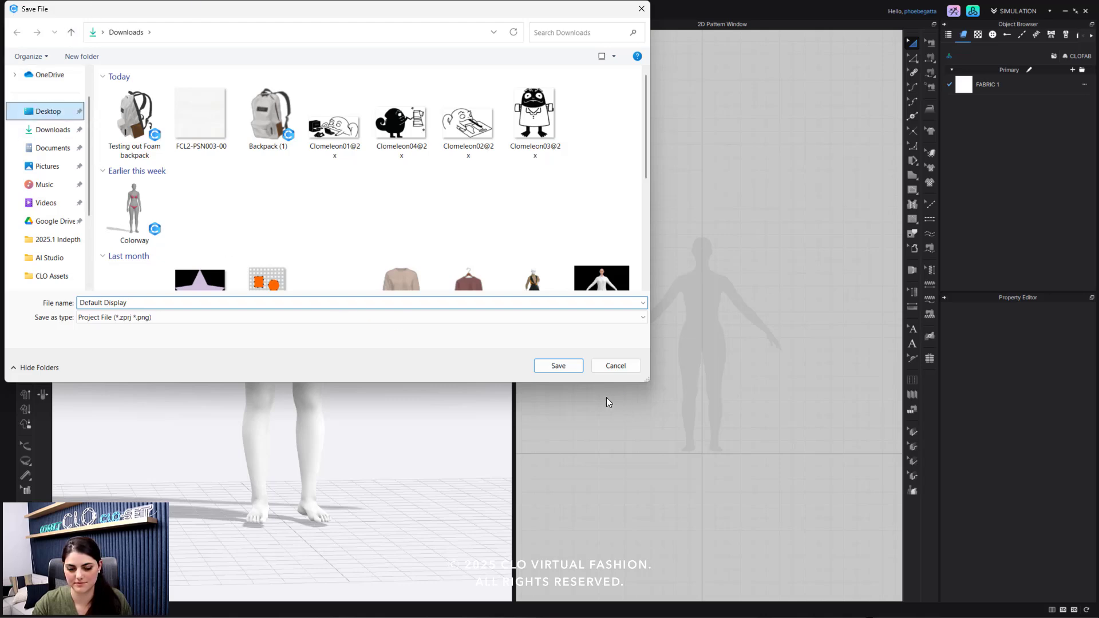
{"action": "left_click", "coordinate": [557, 366]}
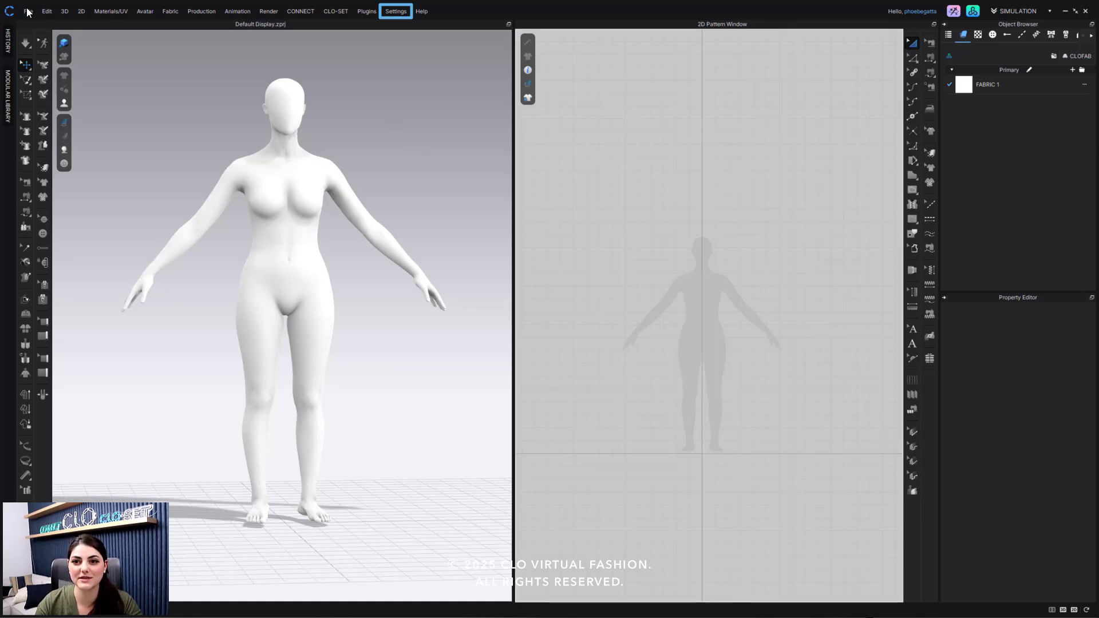
Go to the Default Files page of Settings > User Settings
{"action": "left_click", "coordinate": [395, 10]}
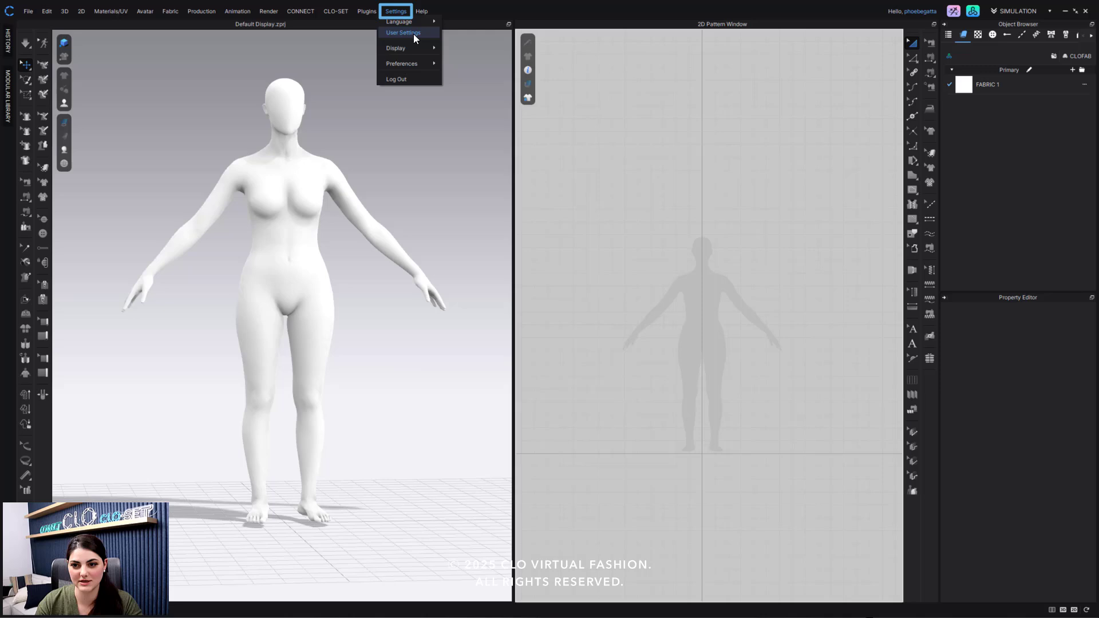
{"action": "left_click", "coordinate": [404, 32]}
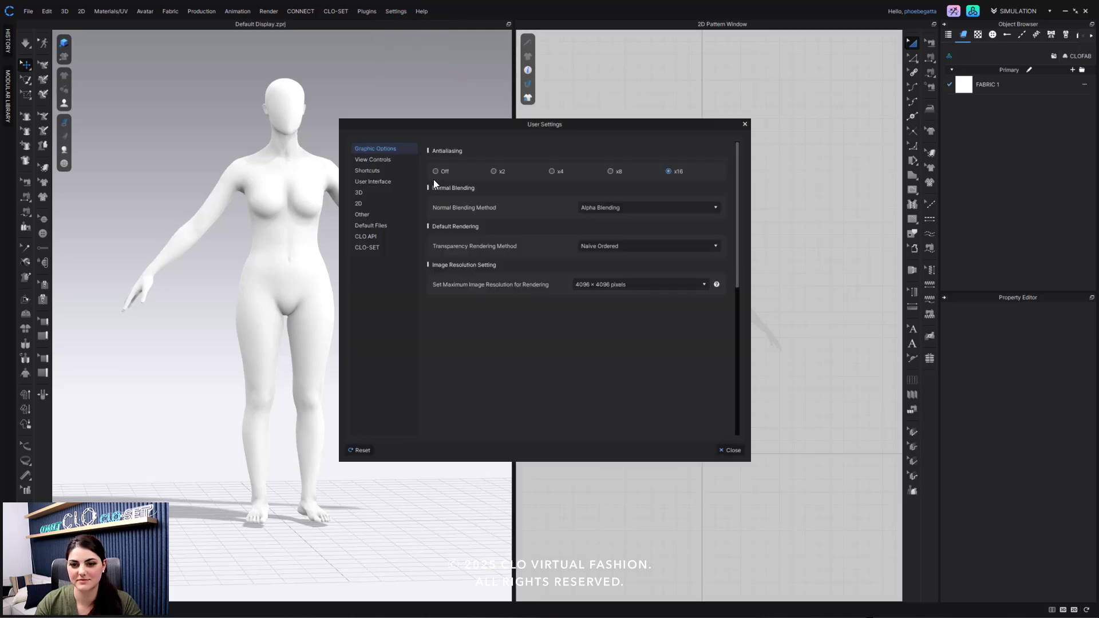
{"action": "left_click", "coordinate": [370, 226]}
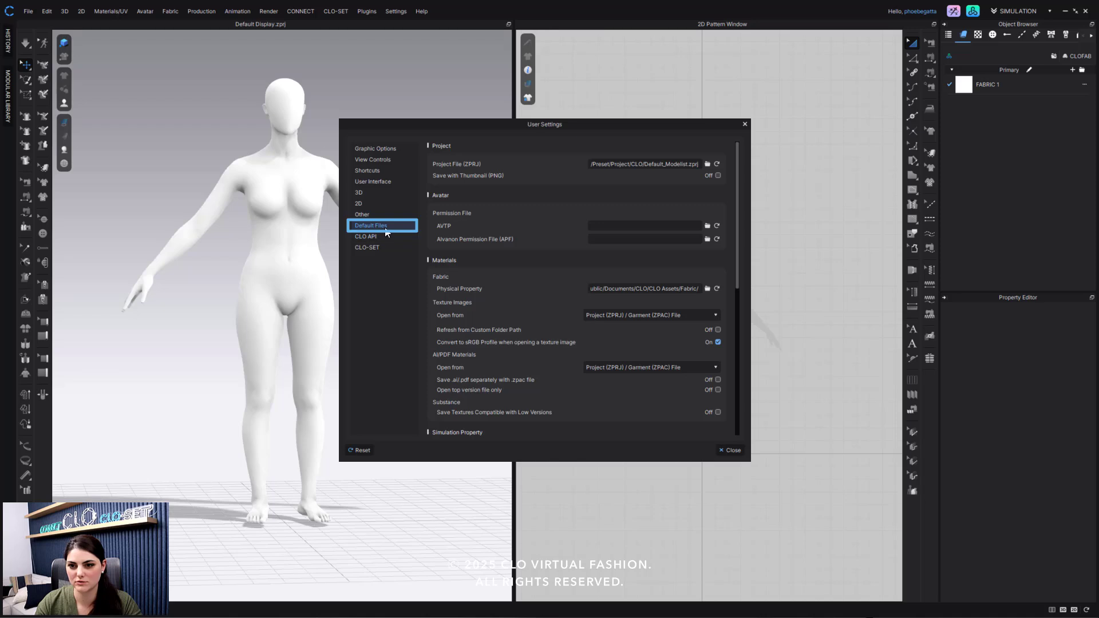
Set Default Display.zprj as the default Project File and acknowledge the restart notice
{"action": "left_click", "coordinate": [638, 164]}
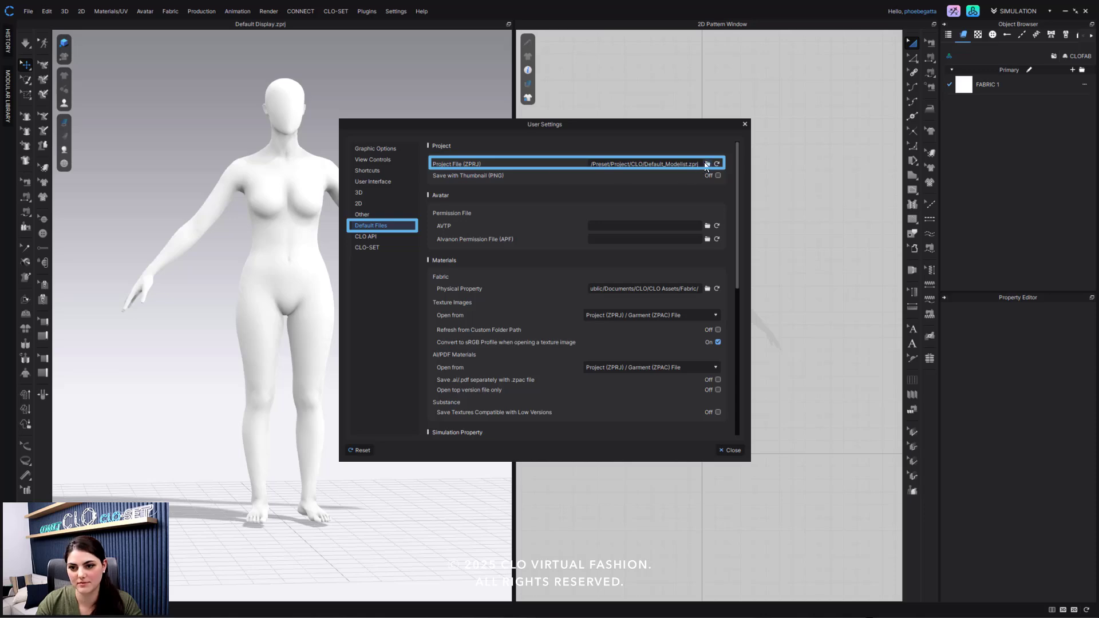
{"action": "left_click", "coordinate": [706, 164]}
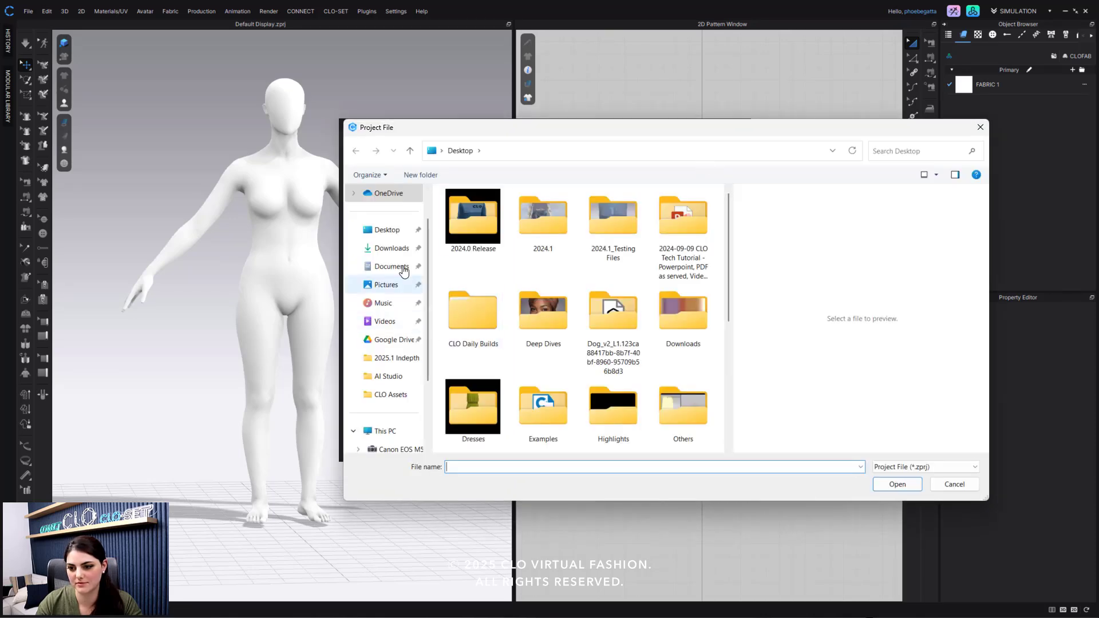
{"action": "left_click", "coordinate": [682, 341]}
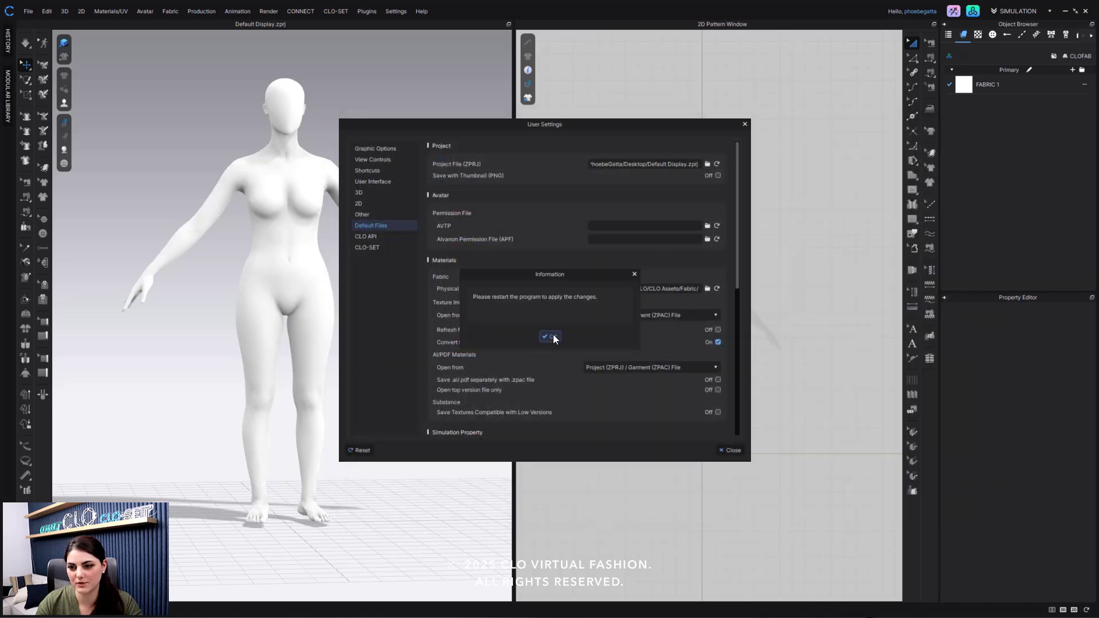
{"action": "left_click", "coordinate": [549, 337]}
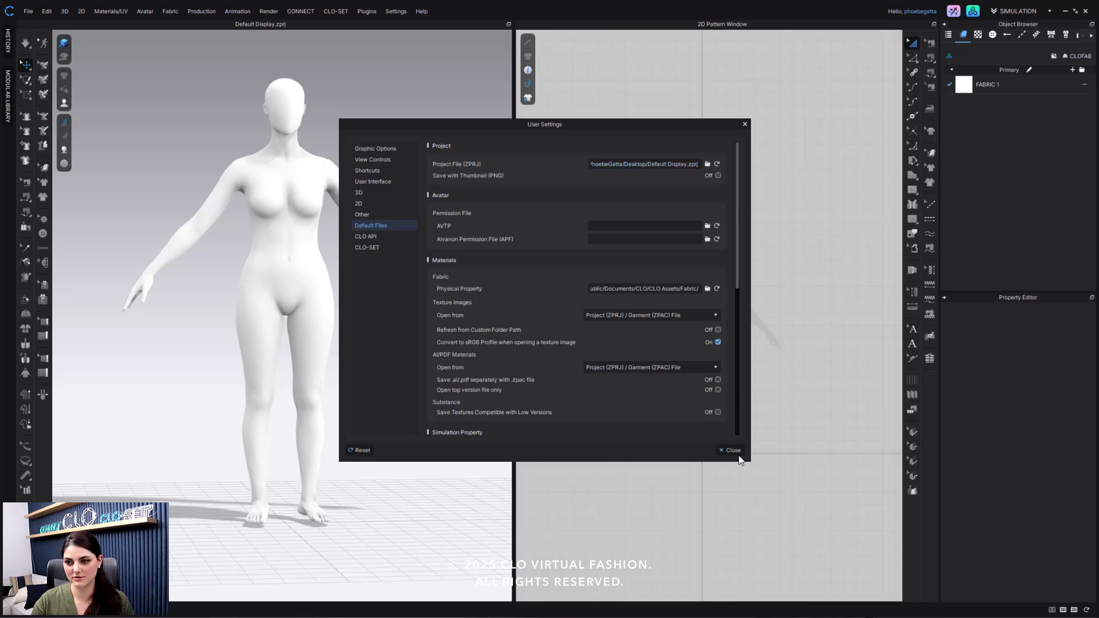
Close User Settings, let CLO restart into Default Display, and dismiss the Welcome window
{"action": "left_click", "coordinate": [729, 450]}
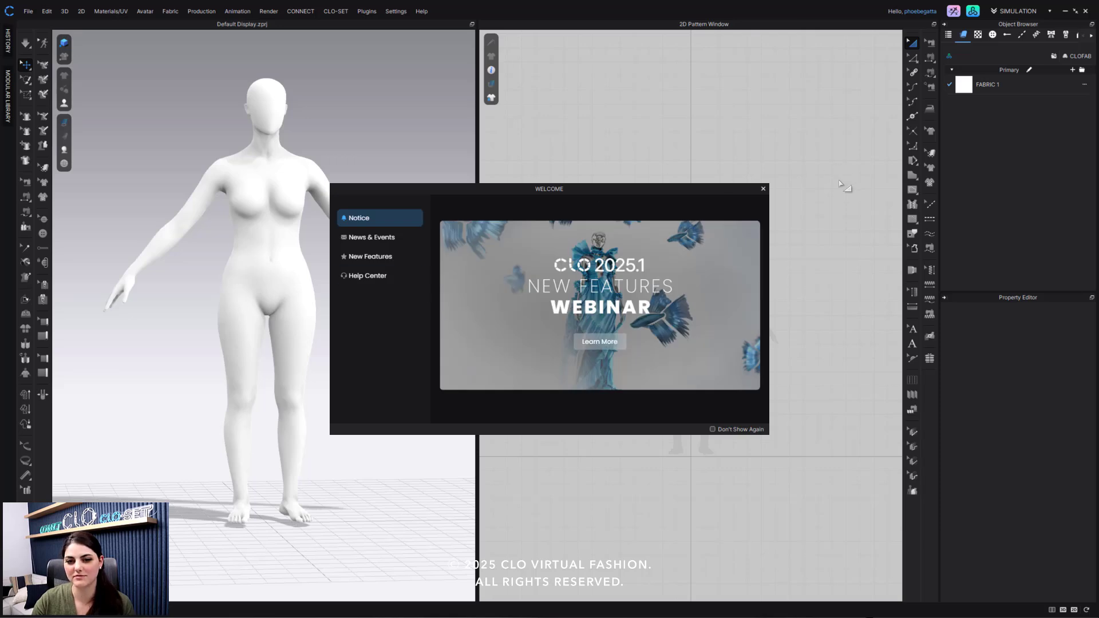
{"action": "left_click", "coordinate": [762, 189]}
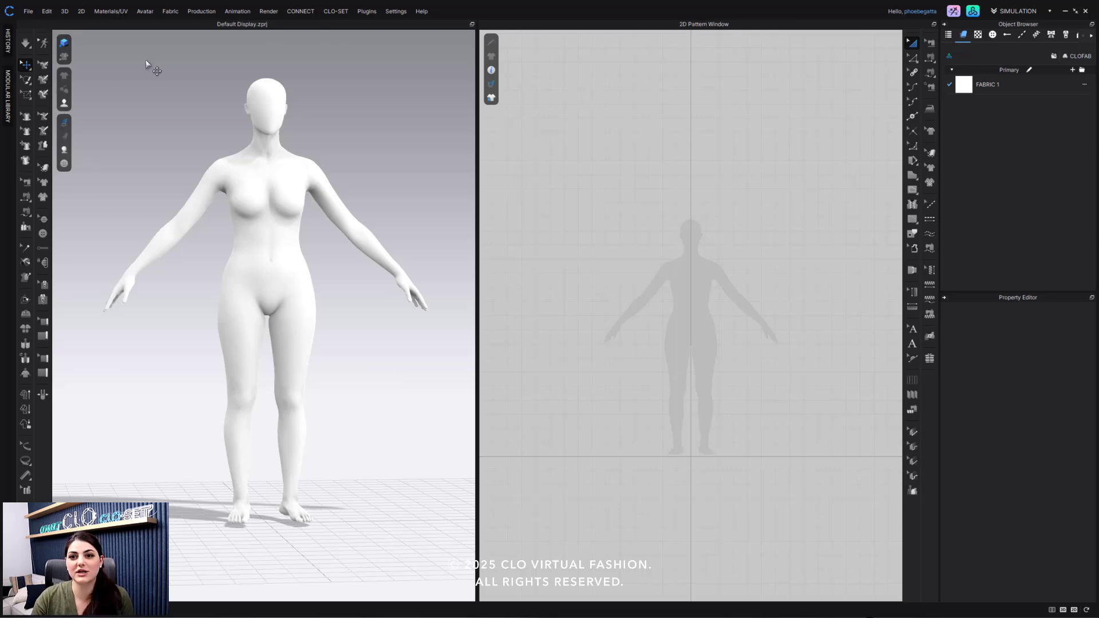
{"action": "left_click", "coordinate": [395, 10]}
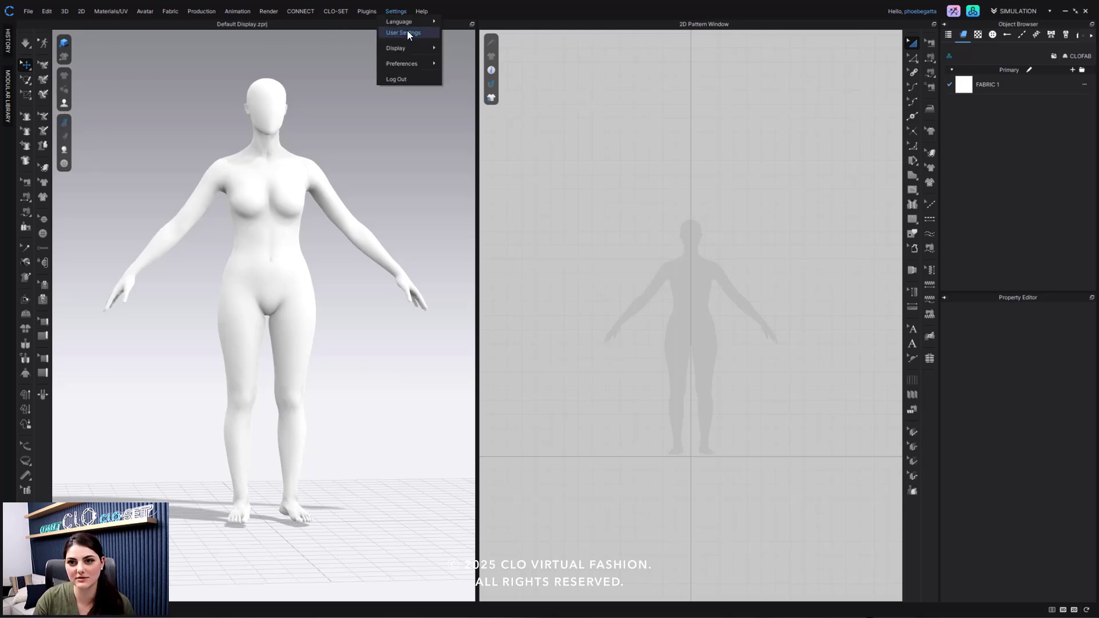
{"action": "left_click", "coordinate": [403, 32]}
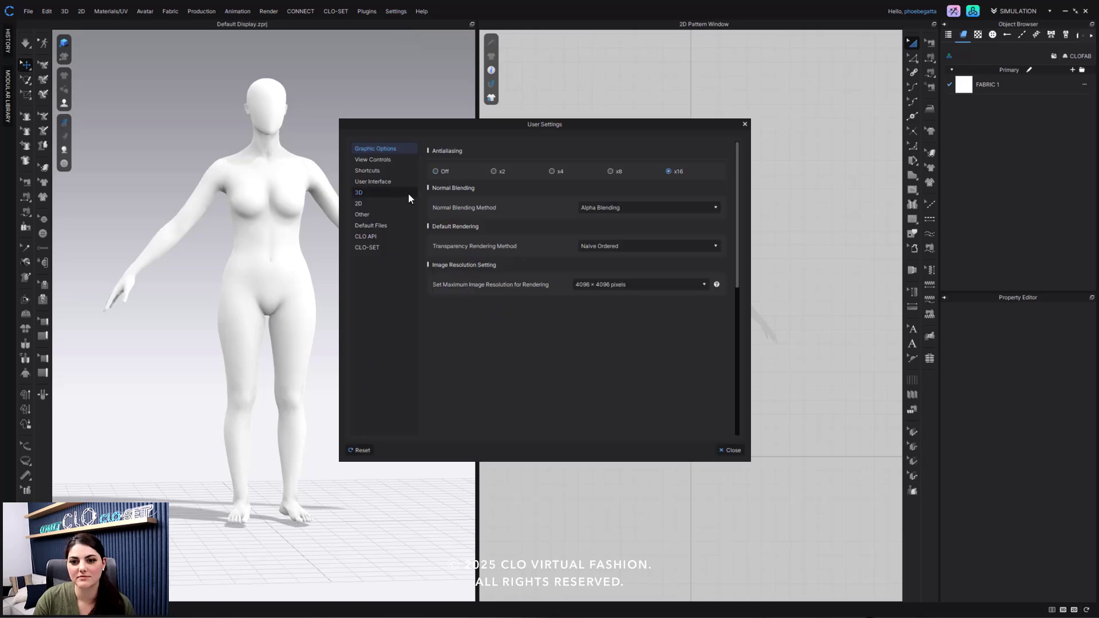
{"action": "left_click", "coordinate": [369, 226]}
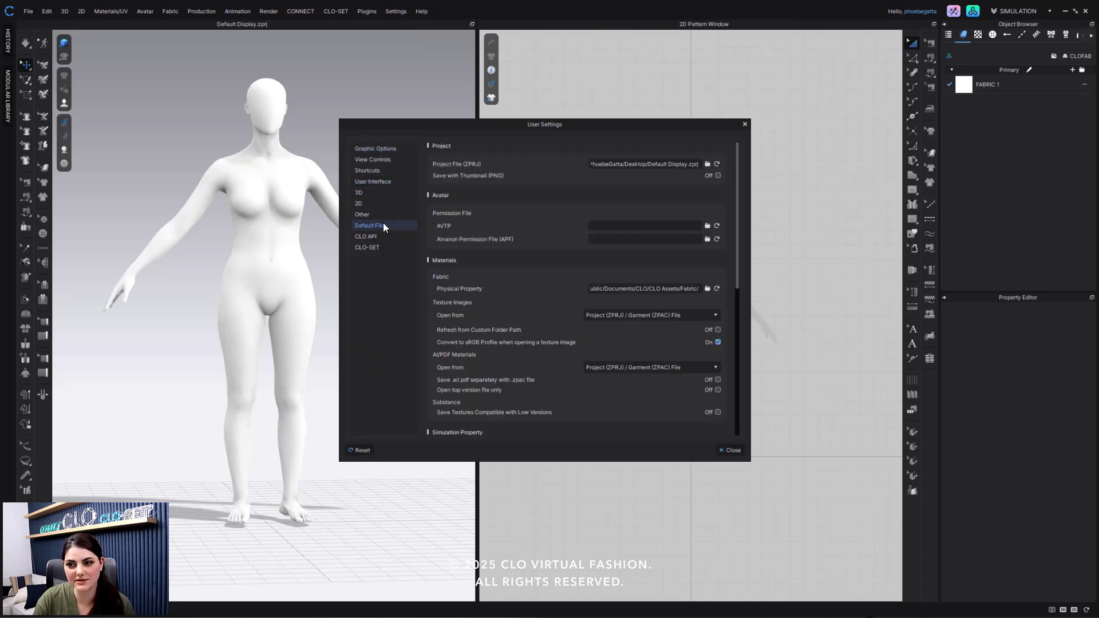
{"action": "mouse_move", "coordinate": [472, 172]}
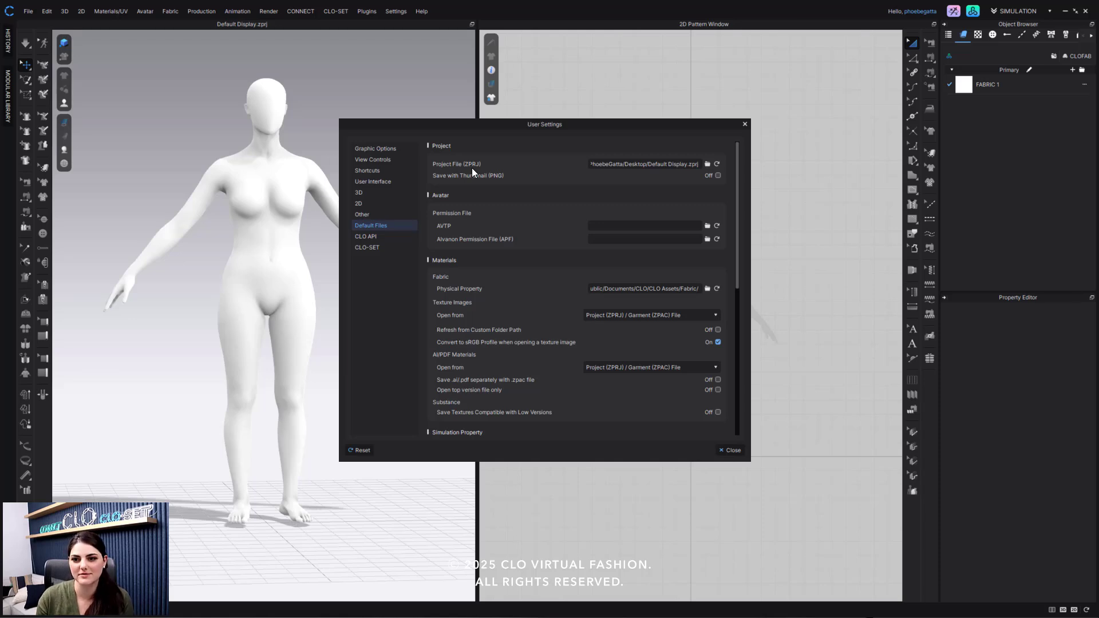
{"action": "mouse_move", "coordinate": [483, 154]}
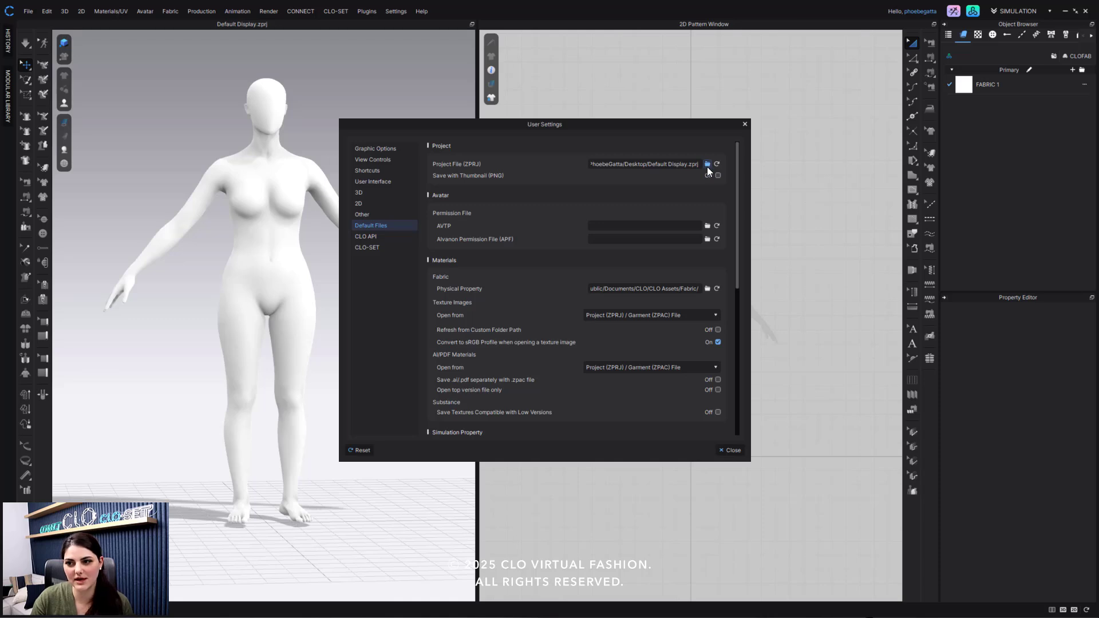
{"action": "left_click", "coordinate": [708, 164]}
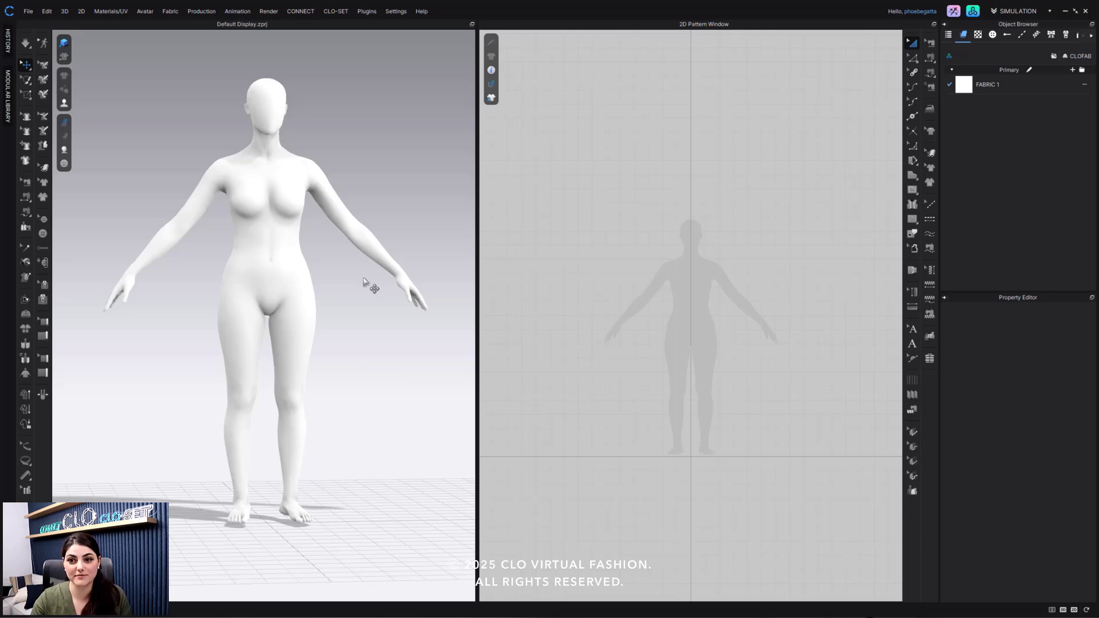
{"action": "mouse_move", "coordinate": [311, 104]}
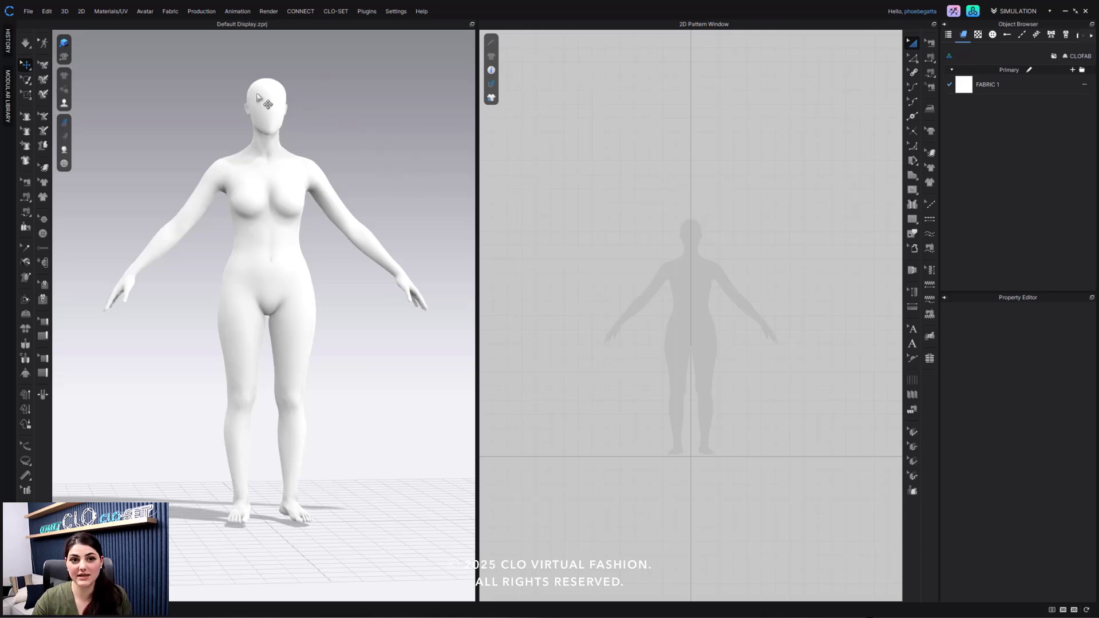
Select the Display garment file on the Desktop via File > Open > Garment
{"action": "left_click", "coordinate": [28, 11]}
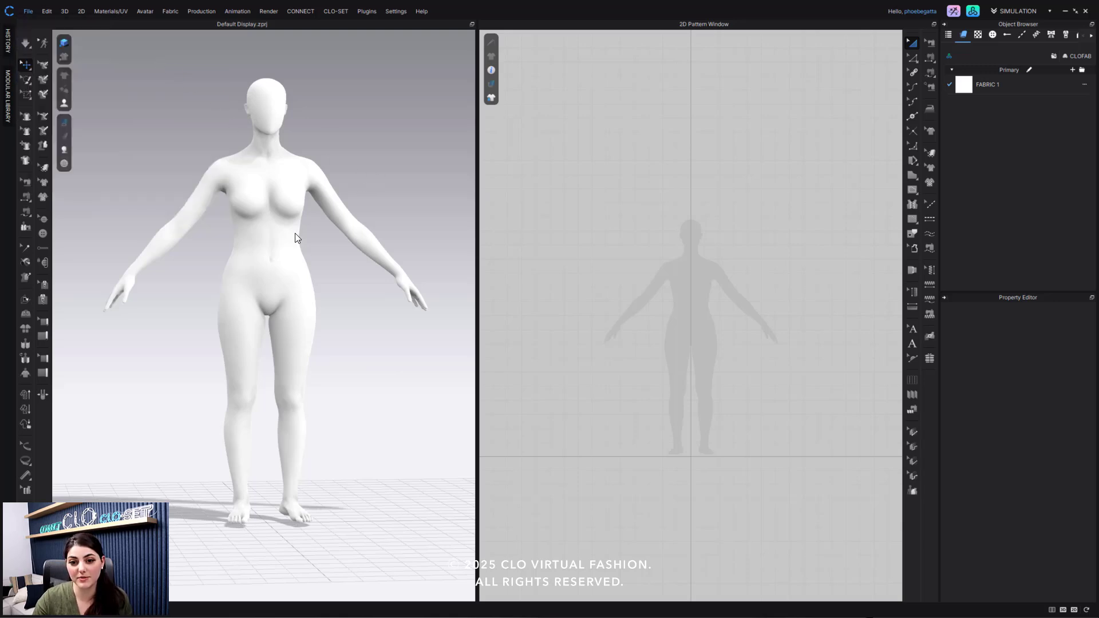
{"action": "left_click", "coordinate": [27, 11]}
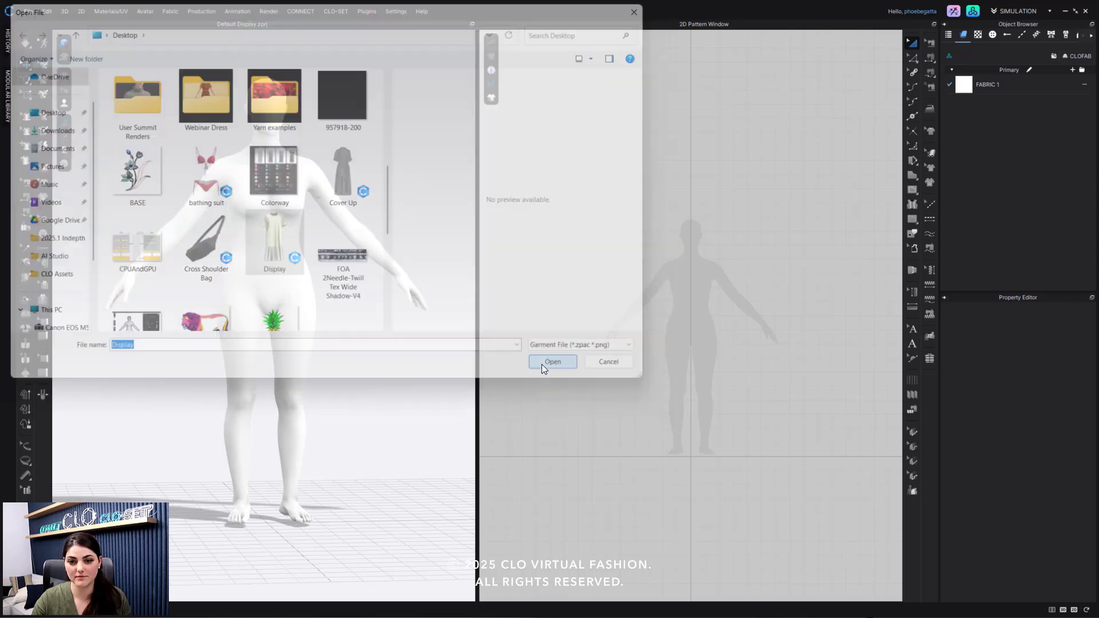
Open the Display dress onto the avatar, keeping 'Maintain Current Avatar's Size & Pose'
{"action": "left_click", "coordinate": [551, 362]}
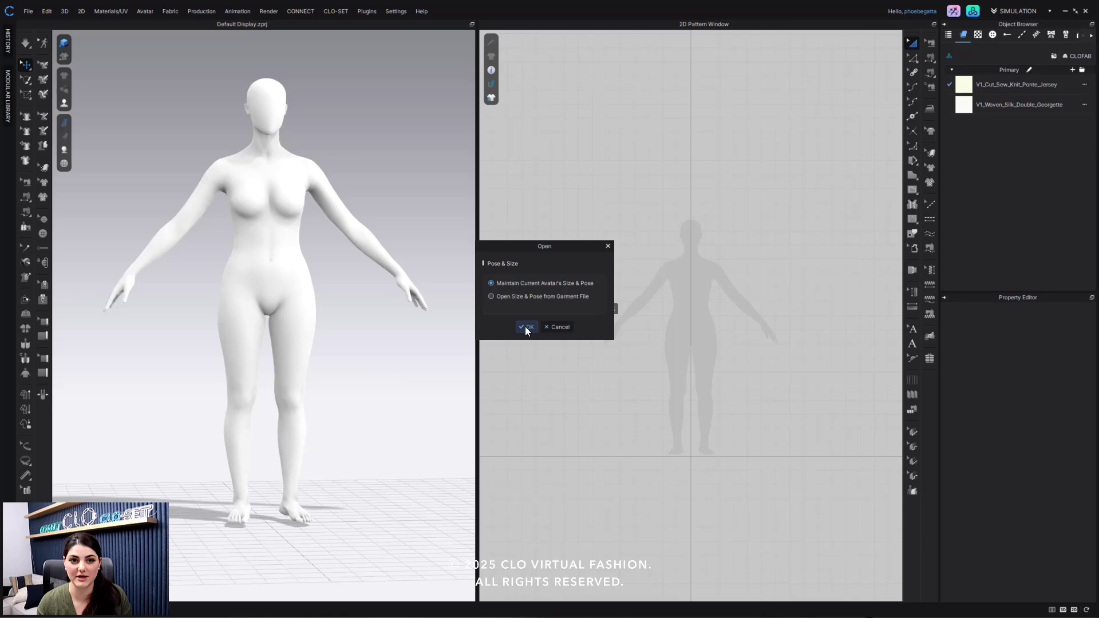
{"action": "left_click", "coordinate": [525, 326]}
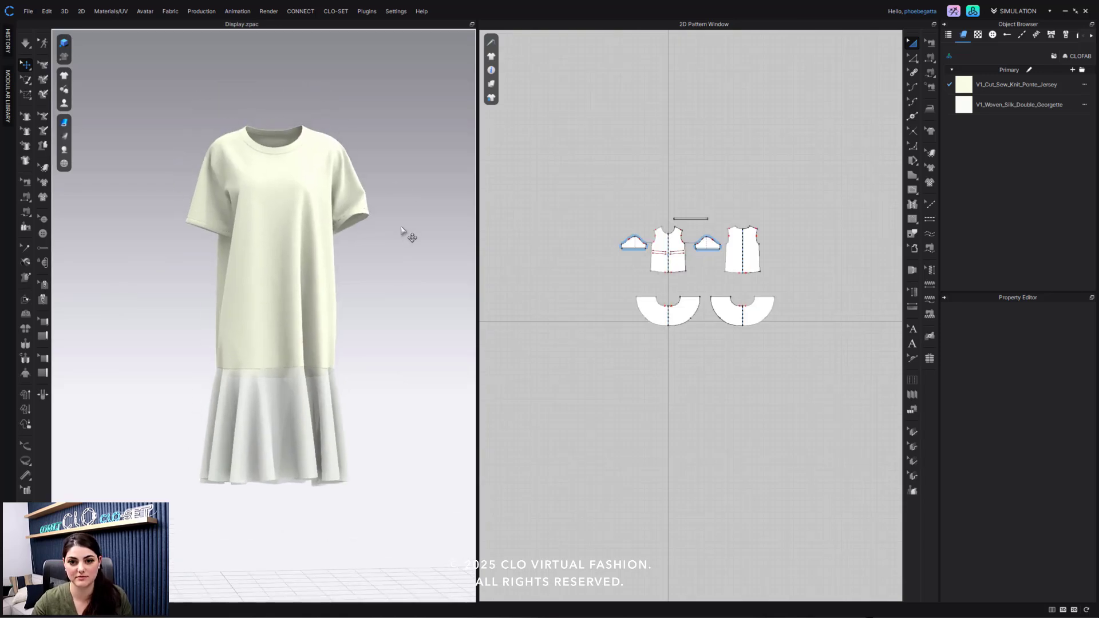